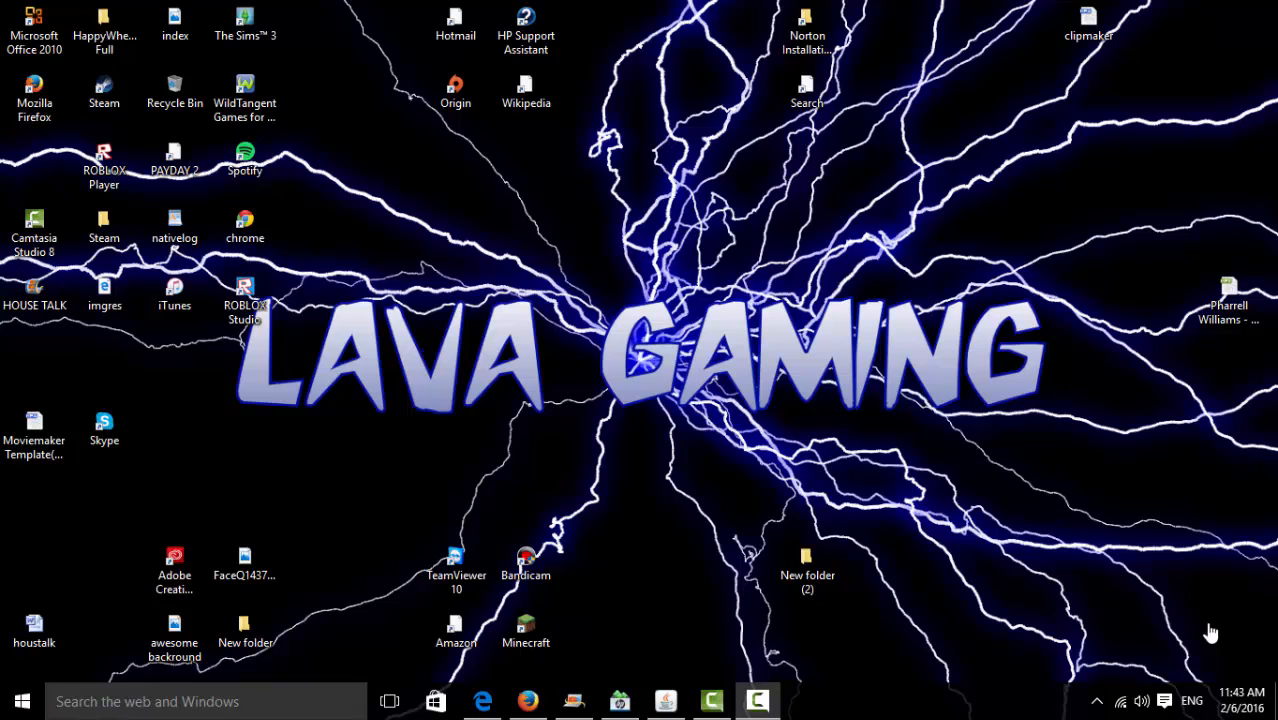
{"action": "mouse_move", "coordinate": [500, 664]}
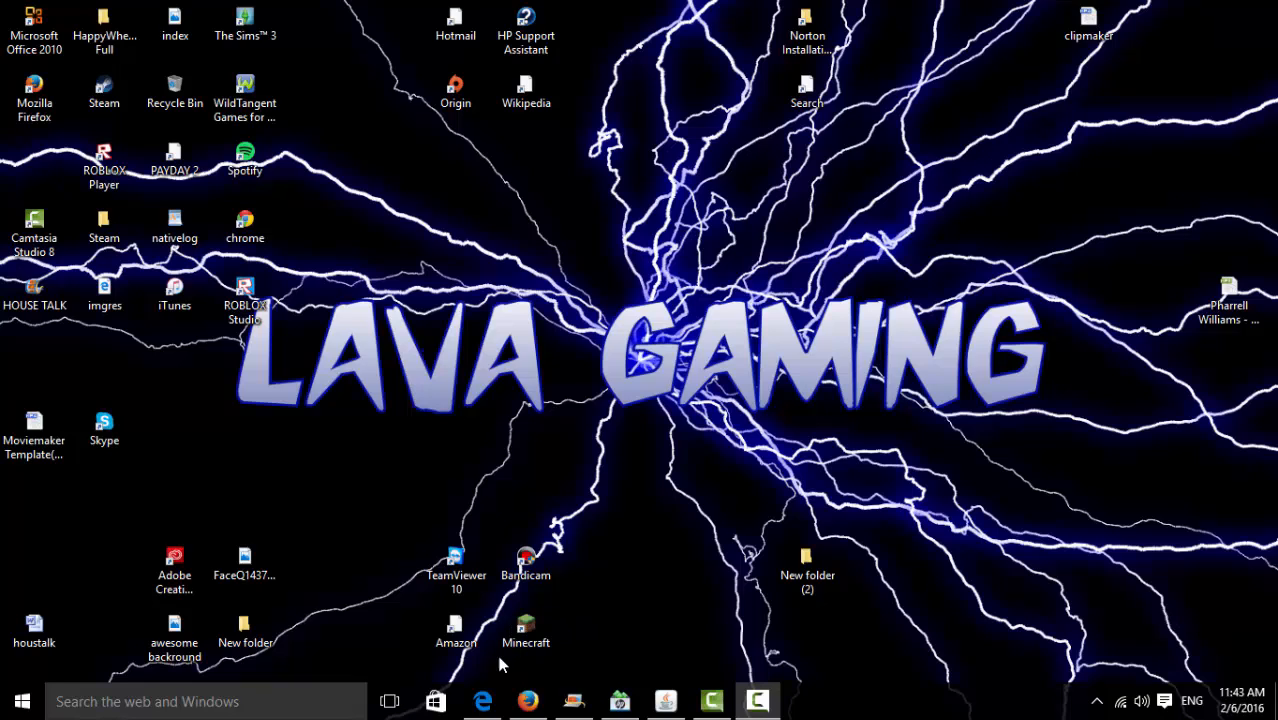
{"action": "mouse_move", "coordinate": [528, 700]}
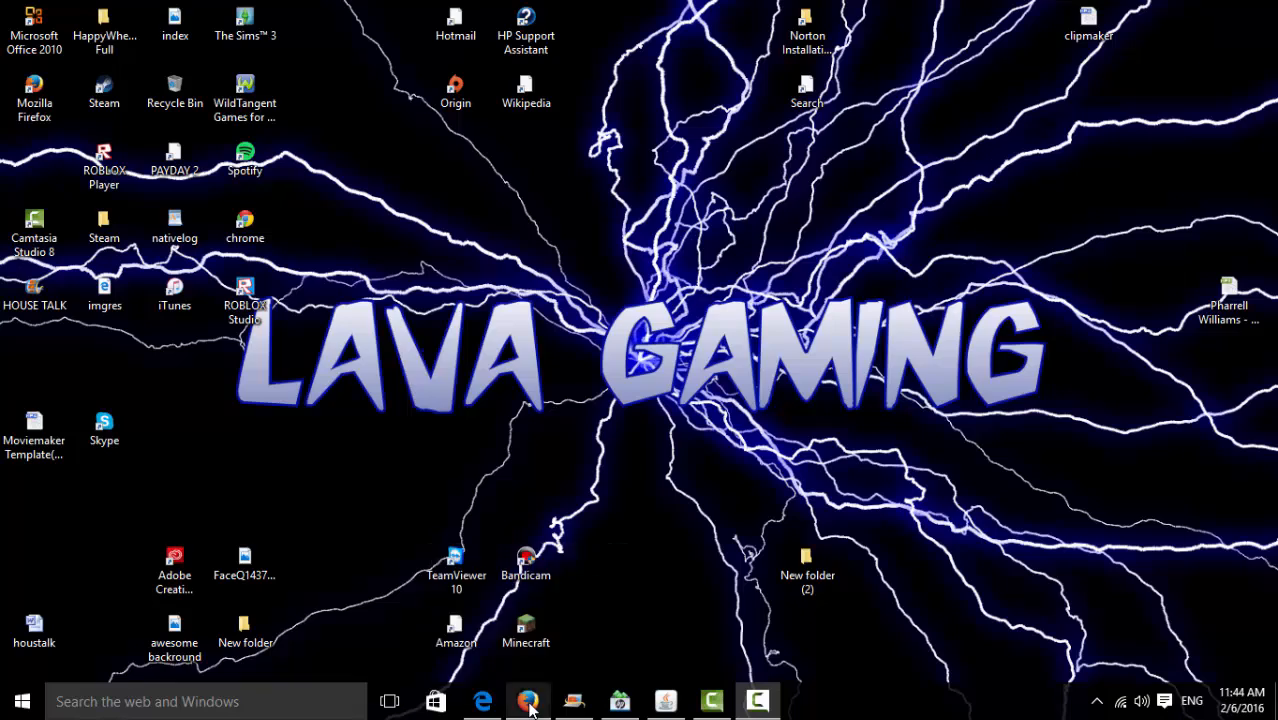
Step: From the Grand Theft Auto V Keymailer tab, visit MY PROFILE and load keymailer.co/g/ Discover Games
{"action": "left_click", "coordinate": [528, 700]}
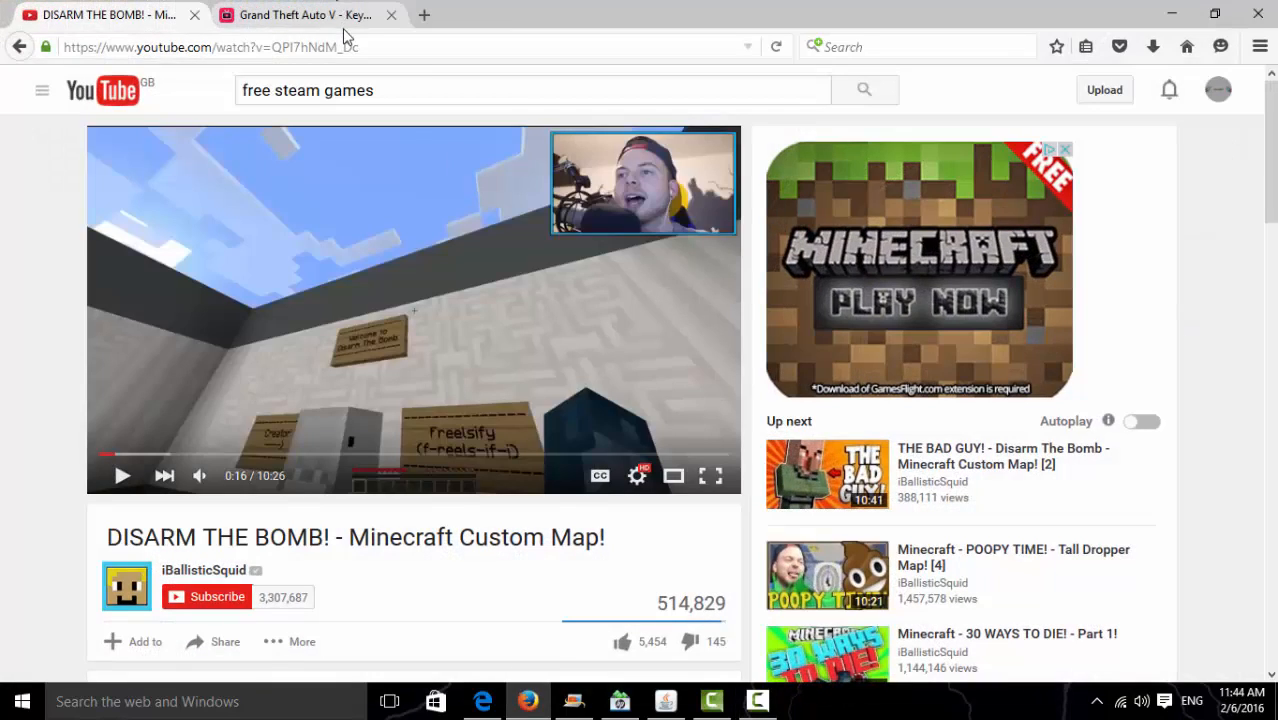
{"action": "left_click", "coordinate": [304, 14]}
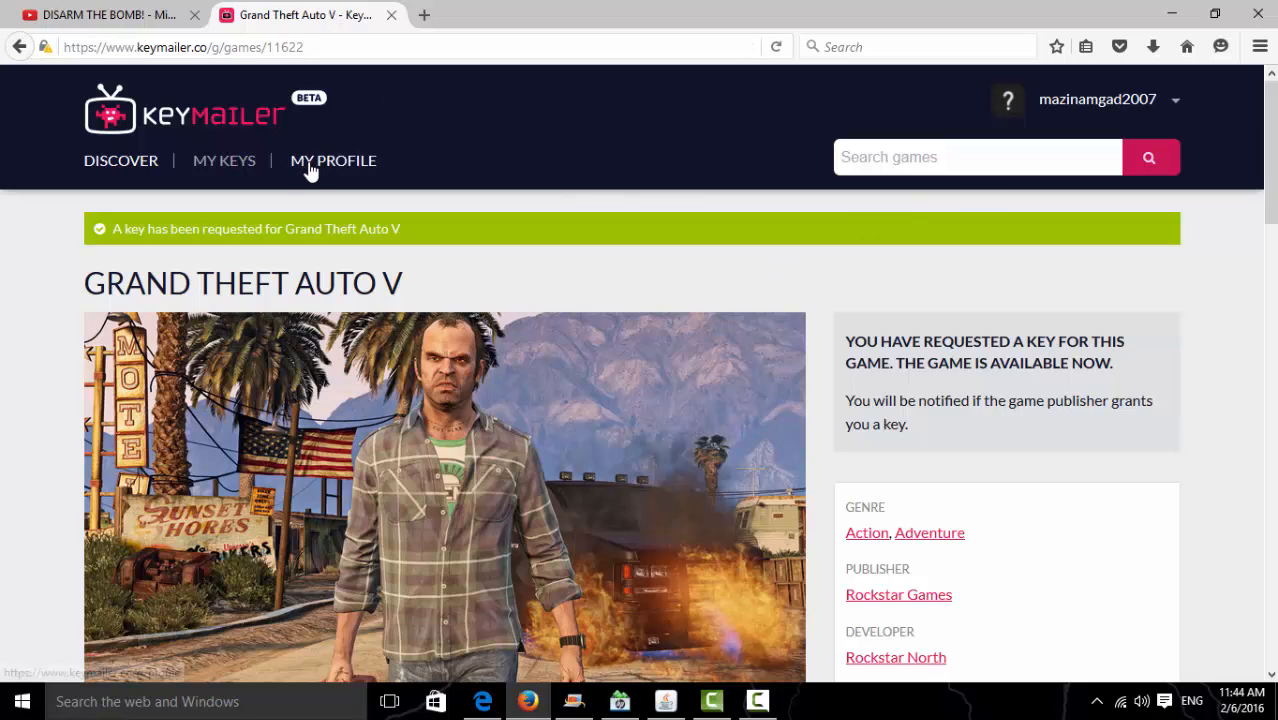
{"action": "left_click", "coordinate": [332, 160]}
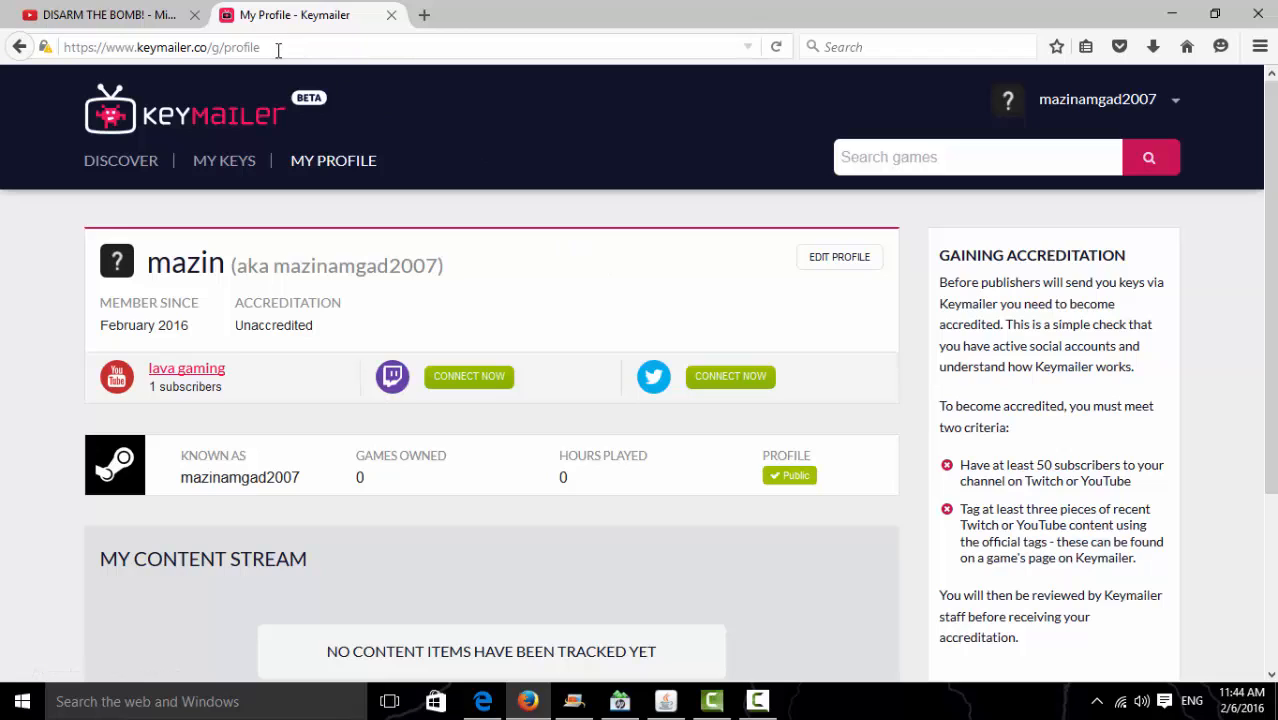
{"action": "double_click", "coordinate": [184, 48]}
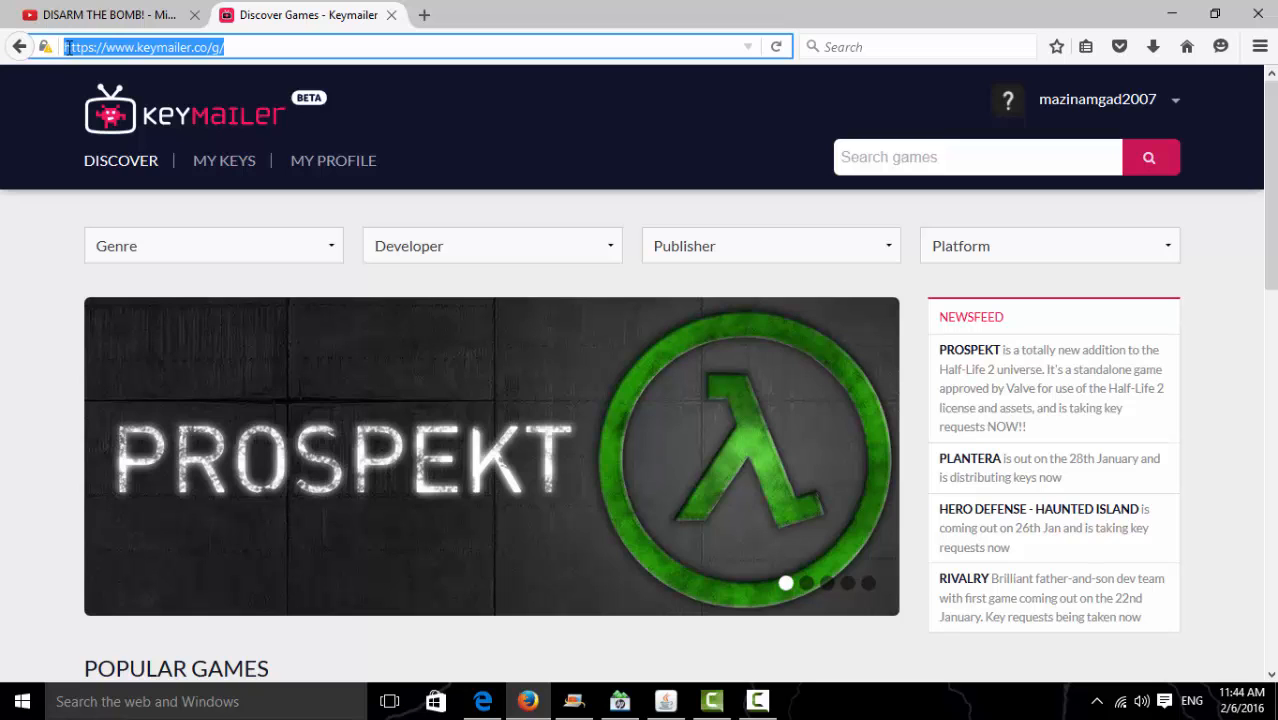
{"action": "mouse_move", "coordinate": [716, 236]}
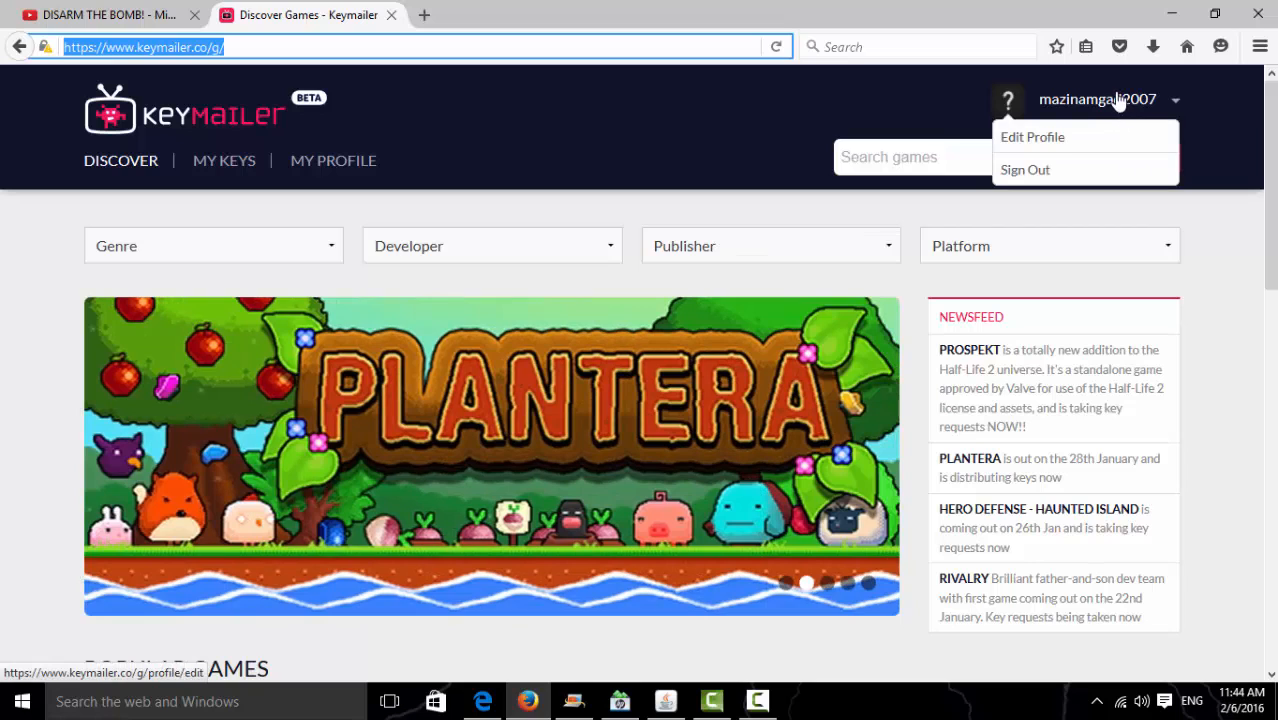
{"action": "mouse_move", "coordinate": [924, 100]}
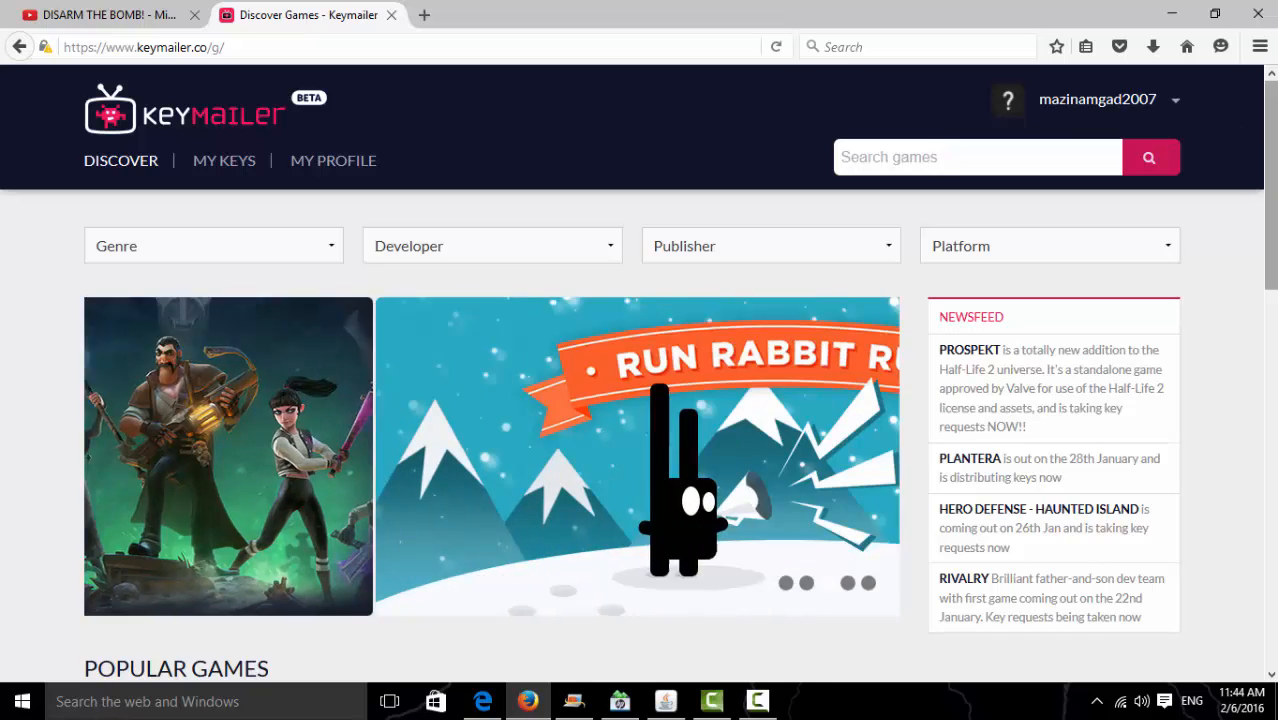
Step: Scroll the Discover page down to the Popular Games row
{"action": "scroll", "scroll_direction": "down", "scroll_amount": 3}
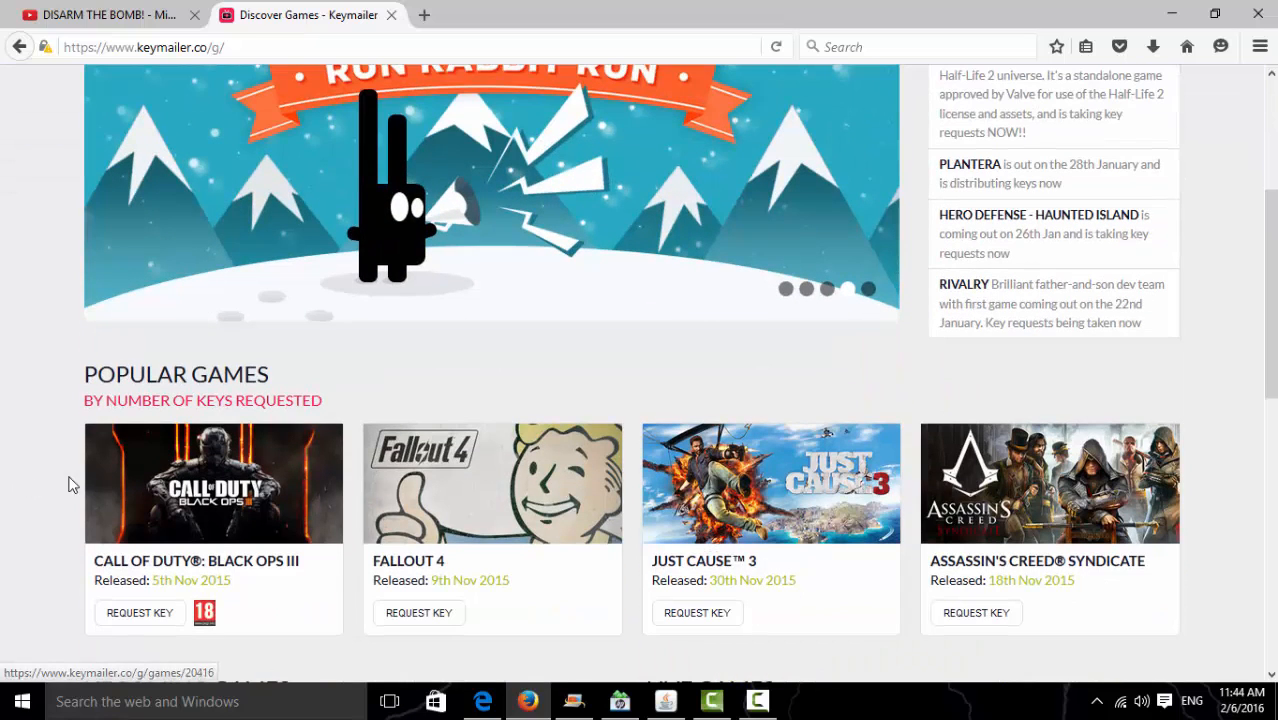
{"action": "mouse_move", "coordinate": [300, 470]}
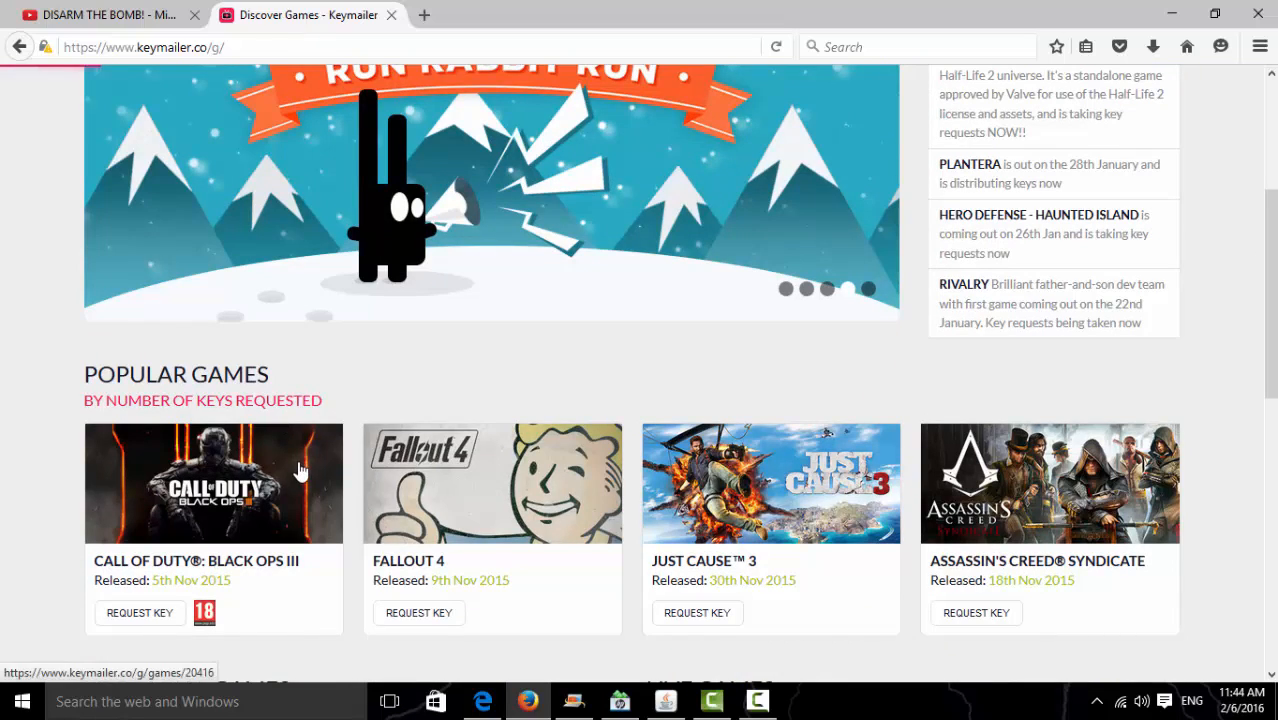
Step: Request a key for Call of Duty: Black Ops III from its game page
{"action": "left_click", "coordinate": [212, 482]}
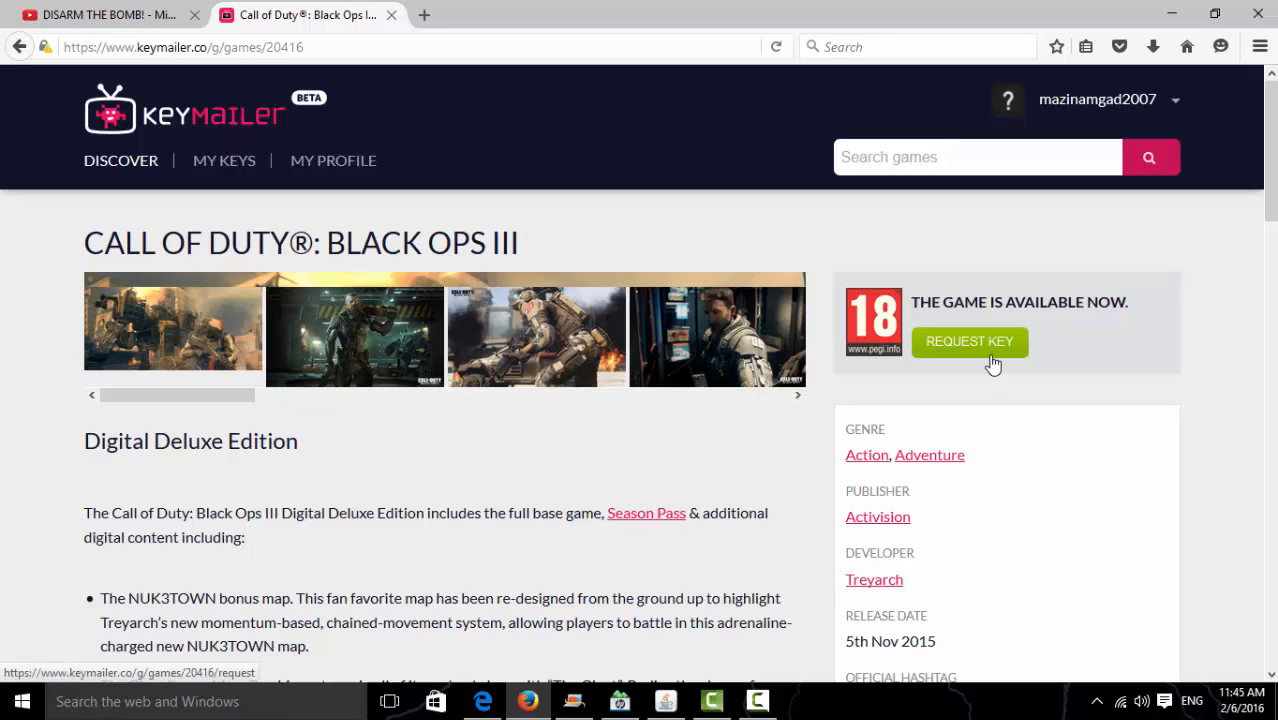
{"action": "left_click", "coordinate": [968, 340]}
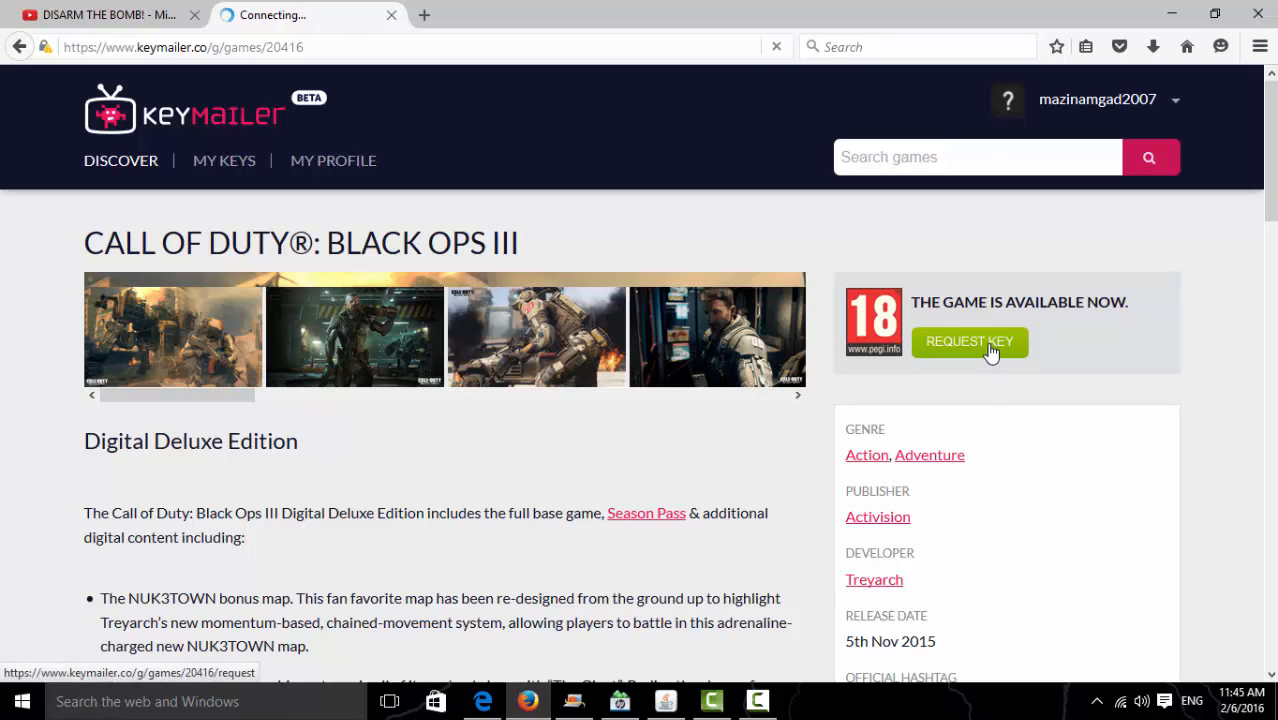
{"action": "left_click", "coordinate": [968, 340]}
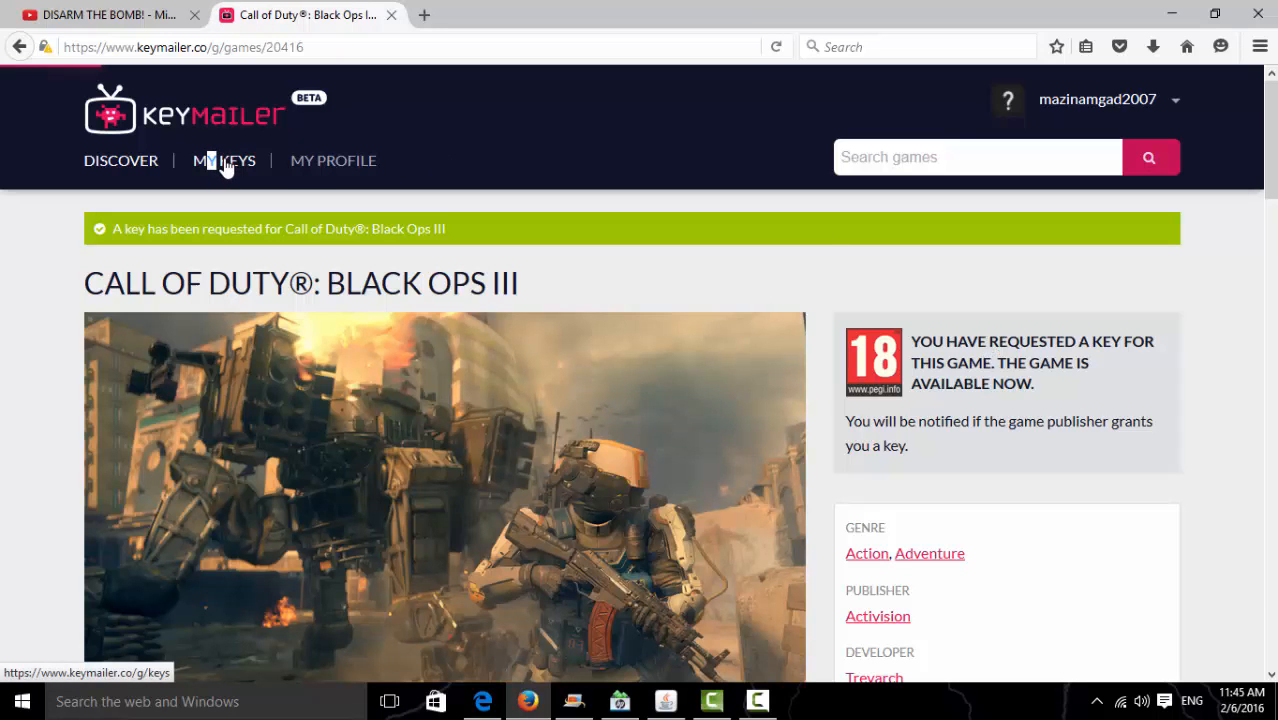
Step: Review MY KEYS: Black Ops III and GTA V pending, then check redeemed keys
{"action": "left_click", "coordinate": [224, 160]}
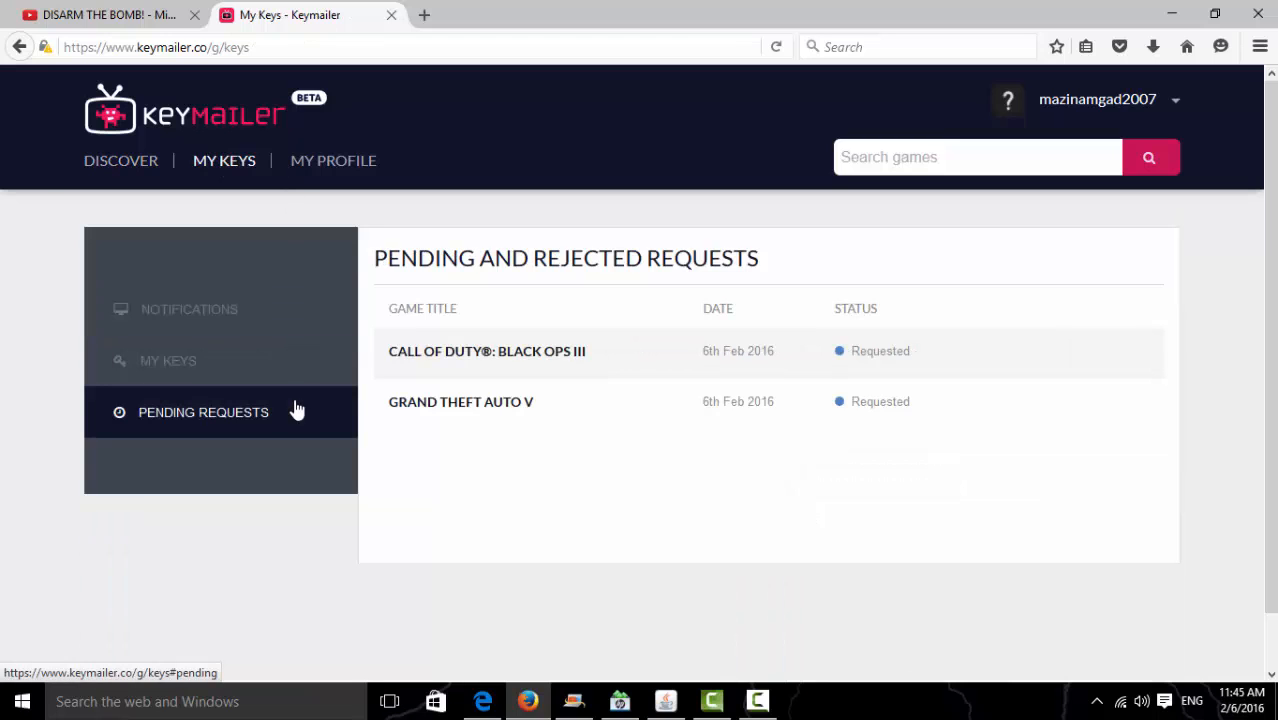
{"action": "mouse_move", "coordinate": [952, 340]}
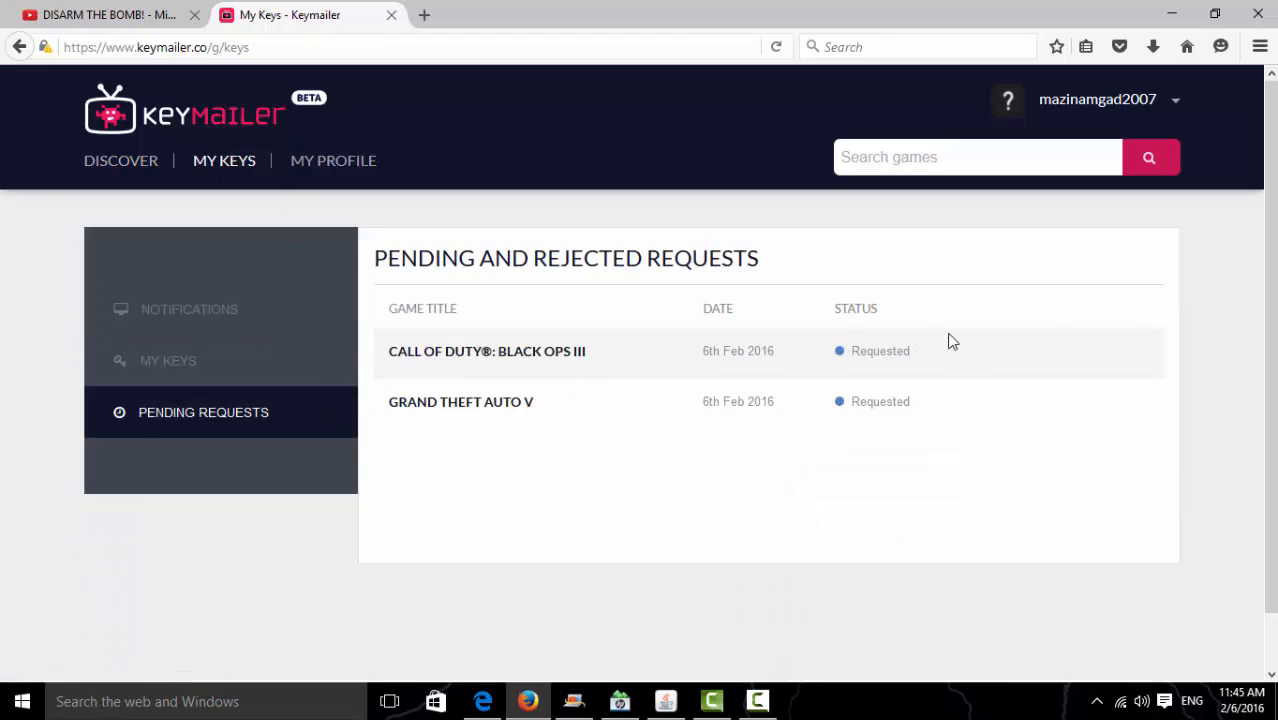
{"action": "mouse_move", "coordinate": [716, 430]}
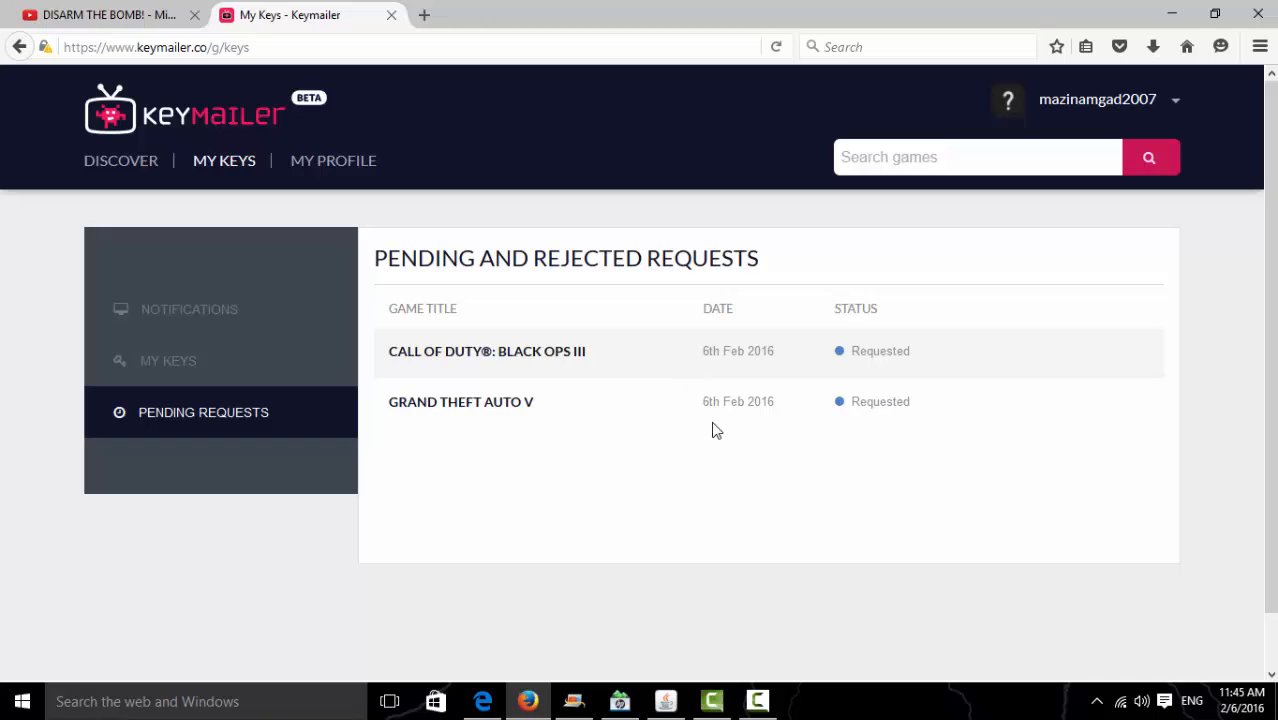
{"action": "mouse_move", "coordinate": [644, 360]}
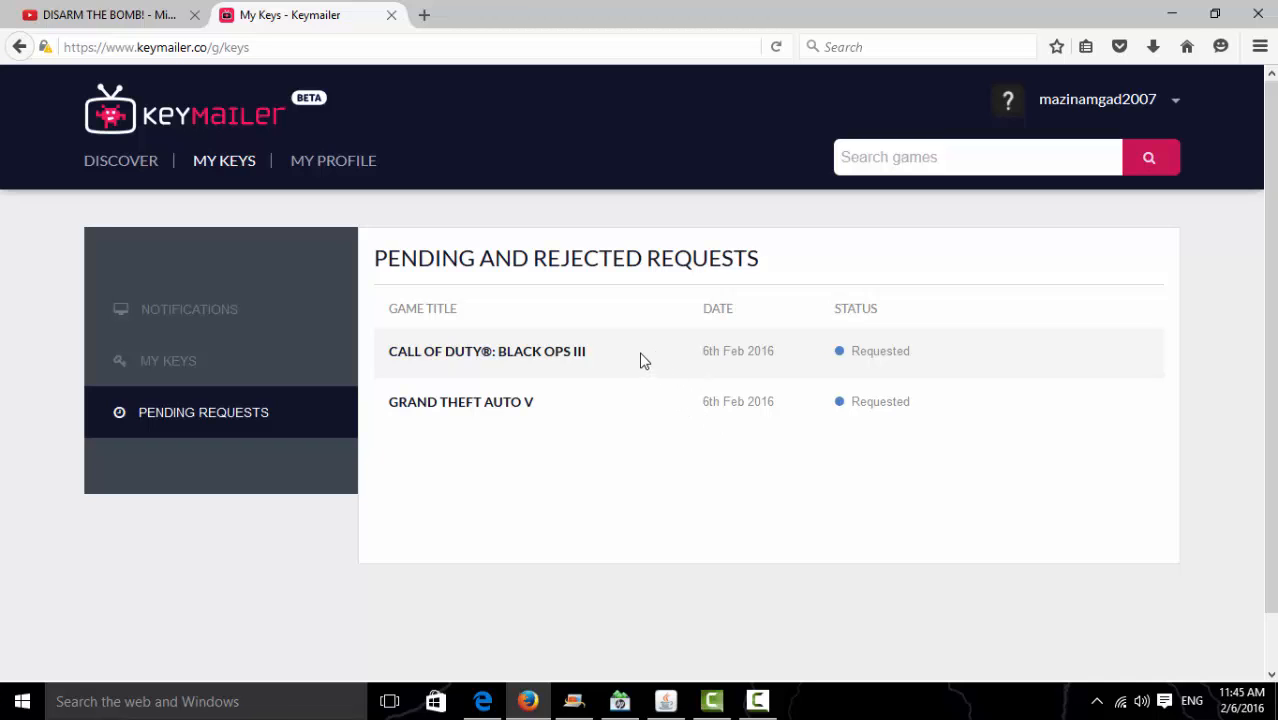
{"action": "mouse_move", "coordinate": [704, 408]}
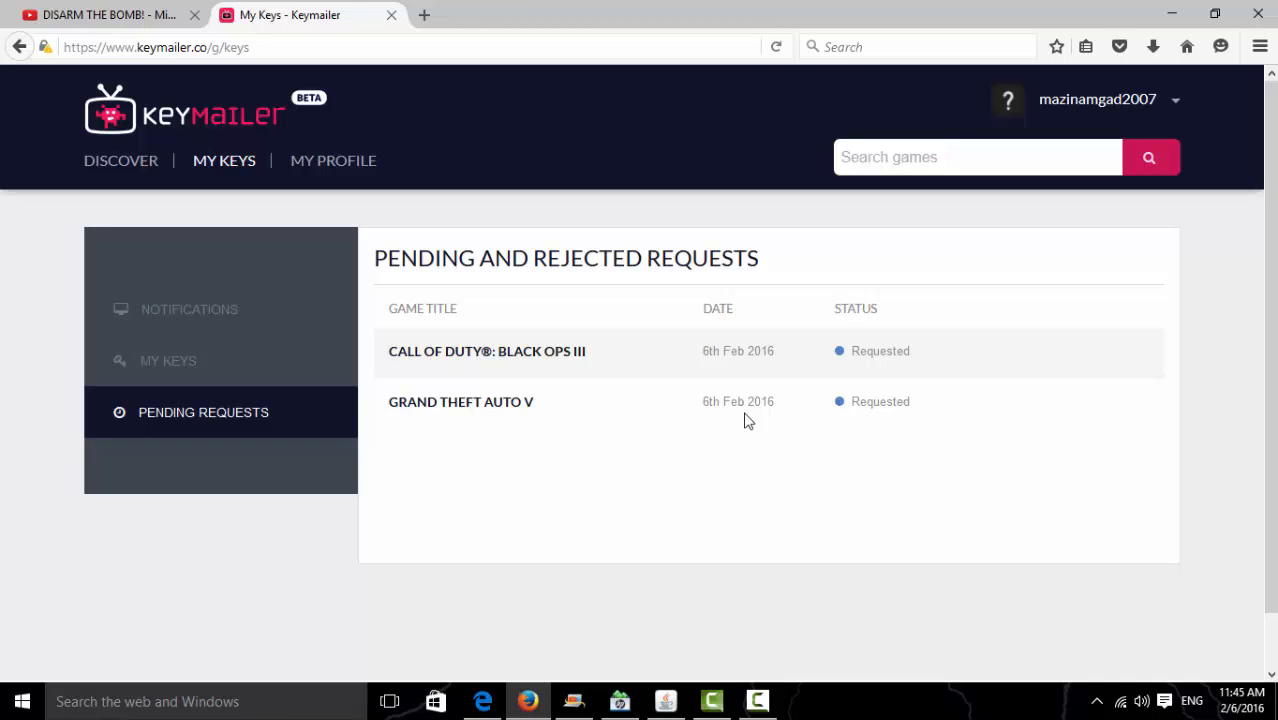
{"action": "mouse_move", "coordinate": [408, 278]}
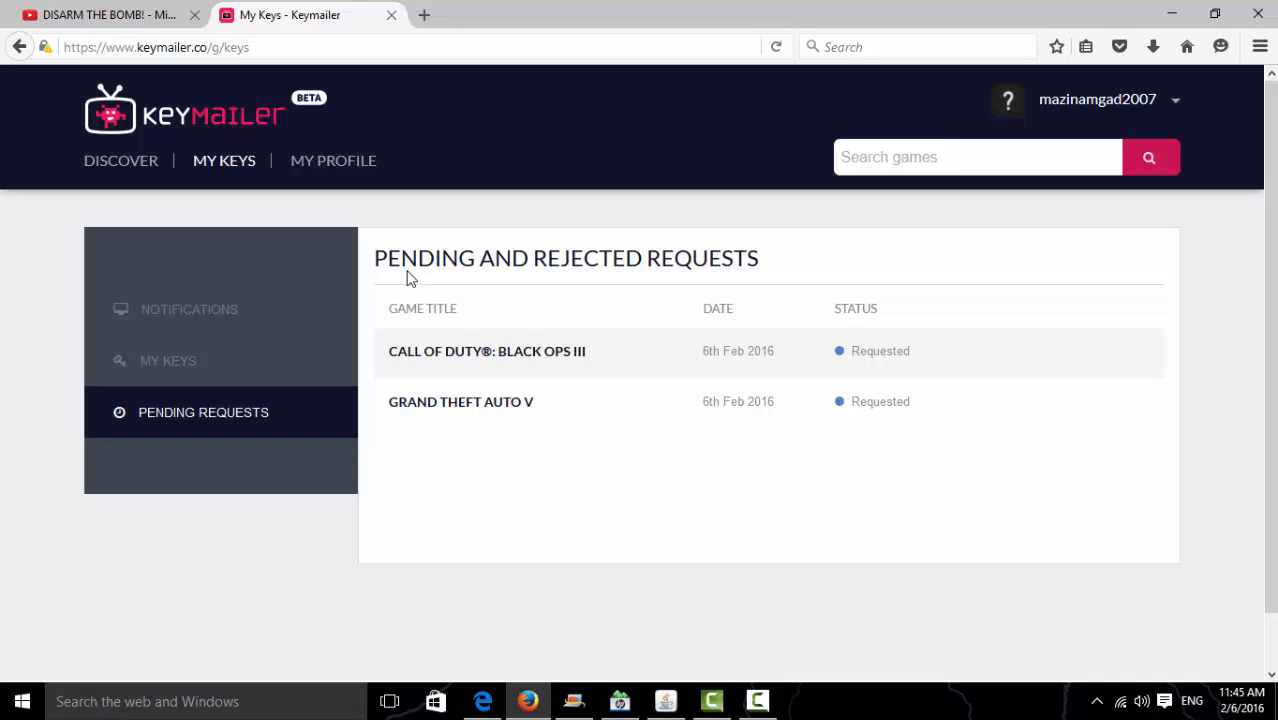
{"action": "left_click", "coordinate": [168, 360]}
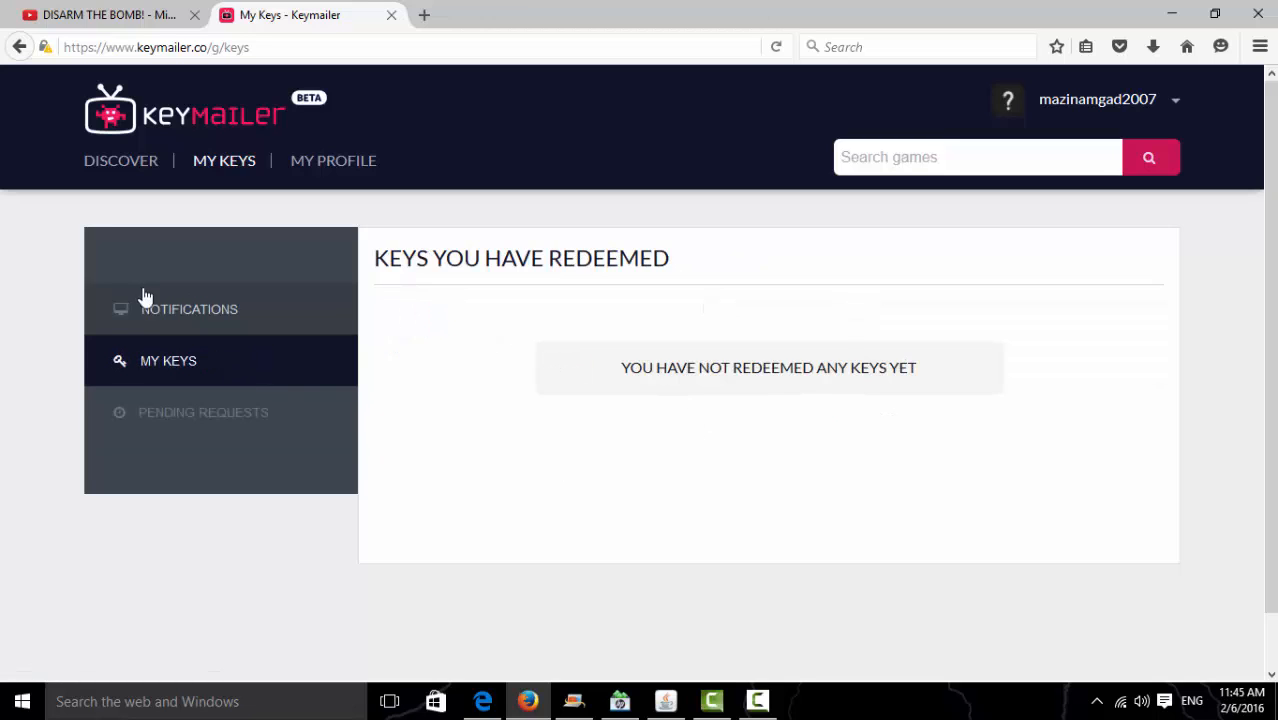
{"action": "left_click", "coordinate": [188, 308]}
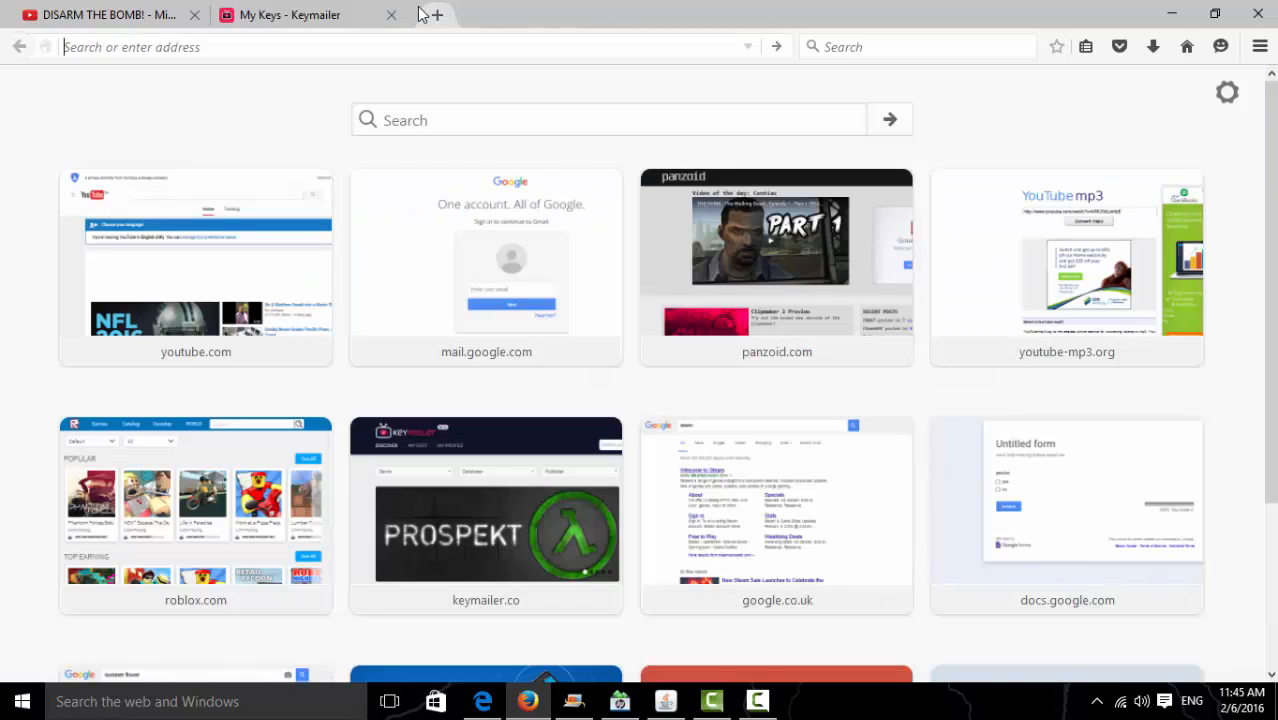
Step: Search Google for 'steam' in a new tab and open the Welcome to Steam result
{"action": "left_click", "coordinate": [432, 14]}
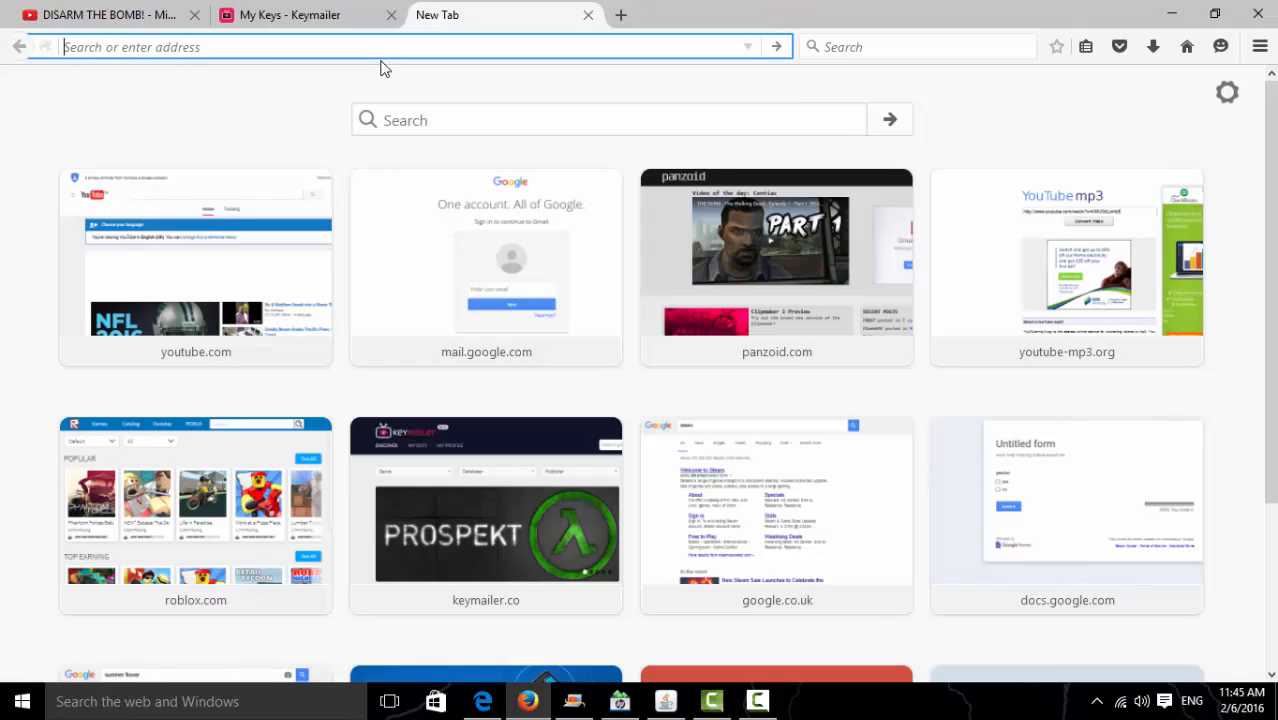
{"action": "type", "text": "stea"}
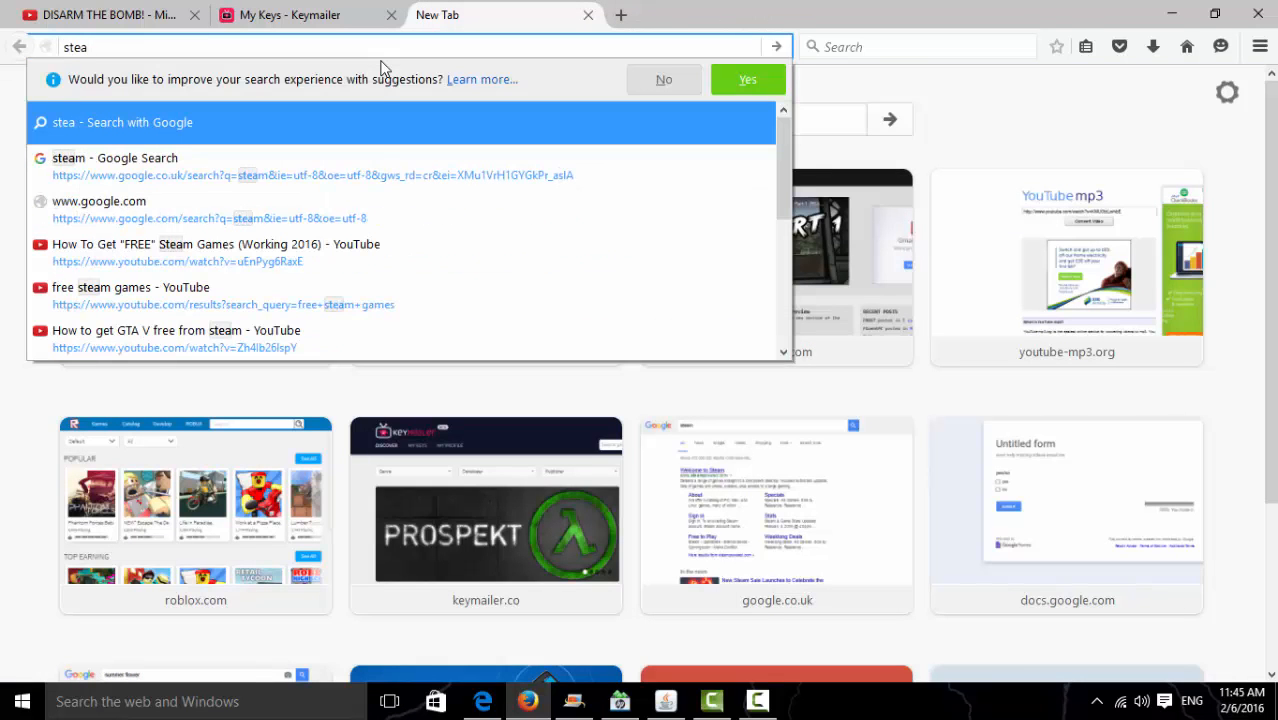
{"action": "left_click", "coordinate": [114, 156]}
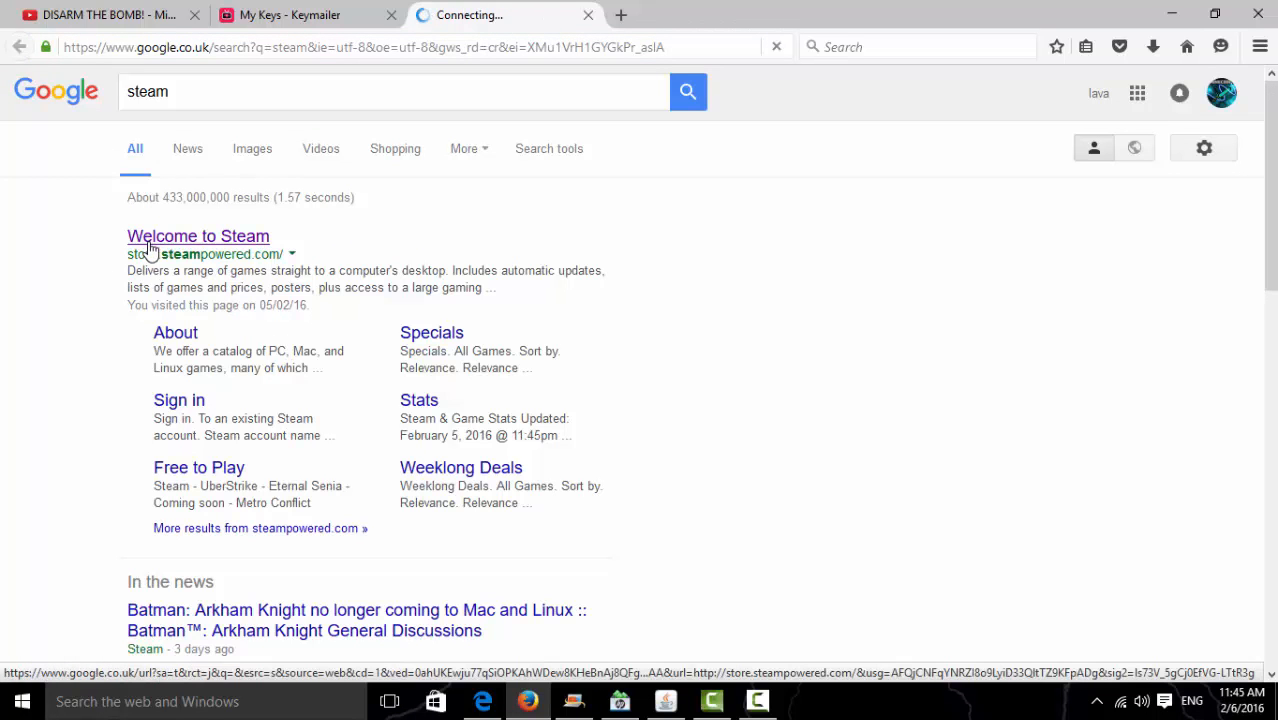
{"action": "left_click", "coordinate": [198, 236]}
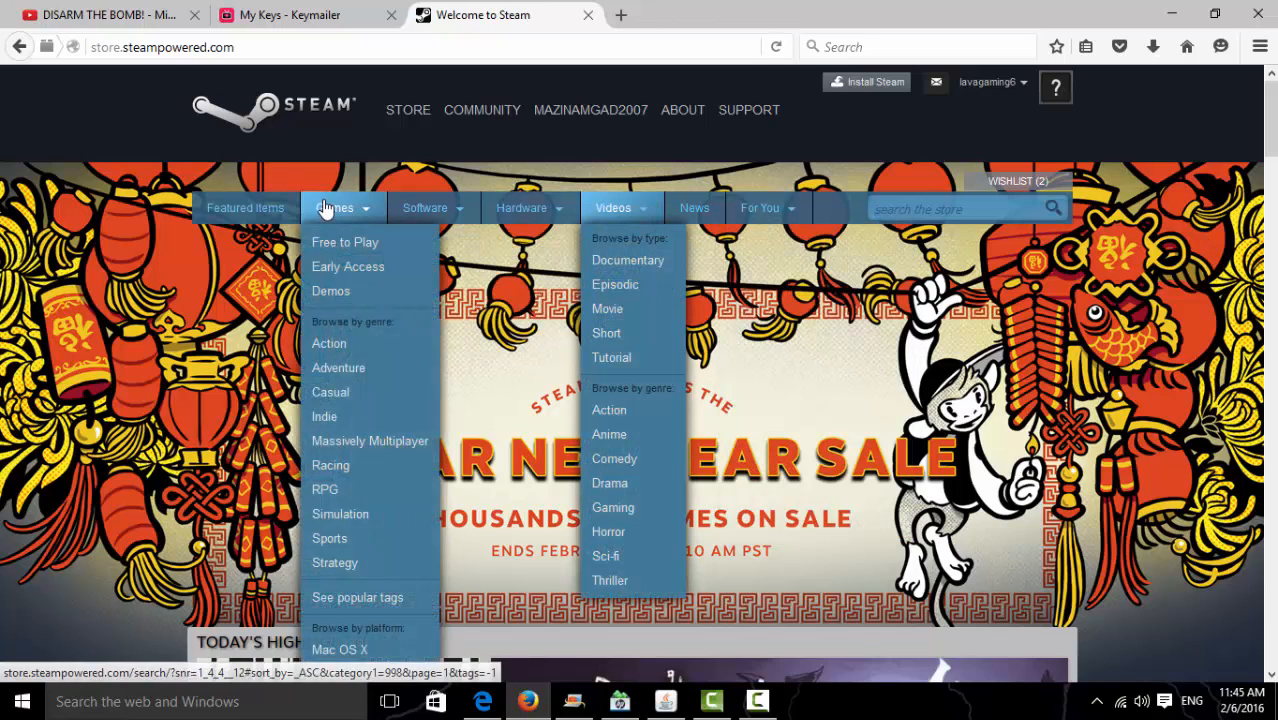
{"action": "mouse_move", "coordinate": [332, 244]}
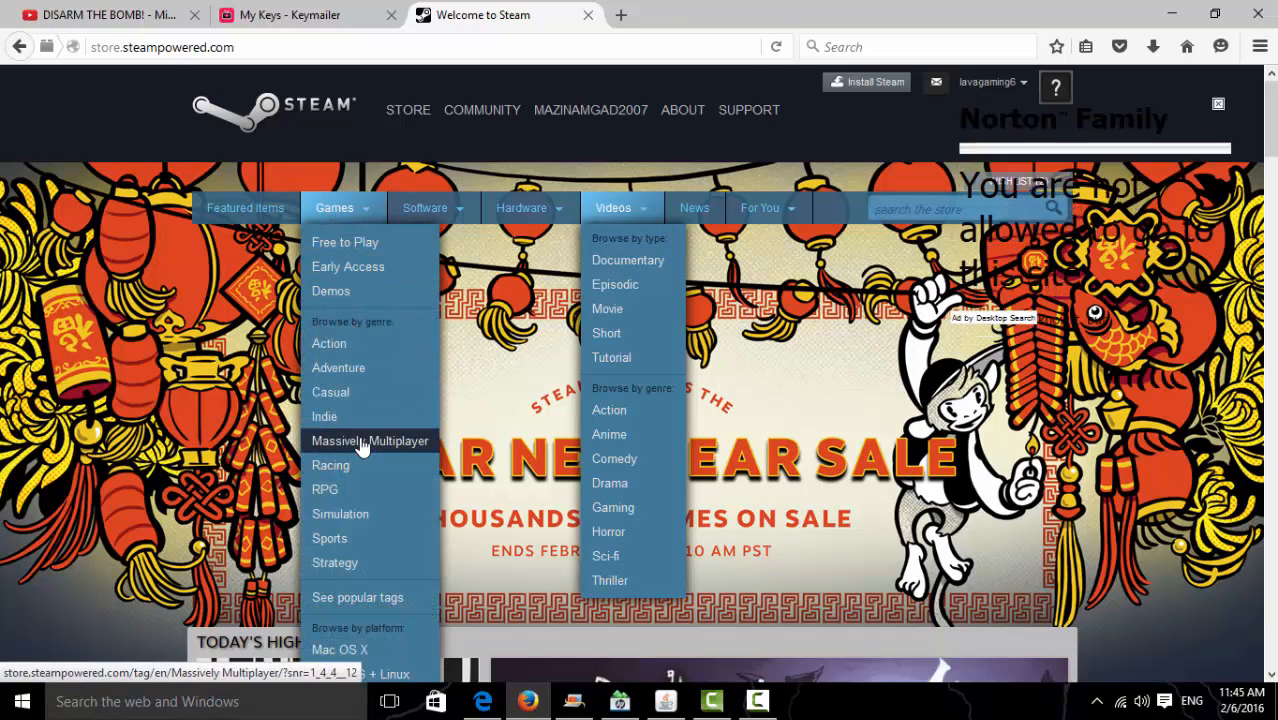
{"action": "mouse_move", "coordinate": [336, 562]}
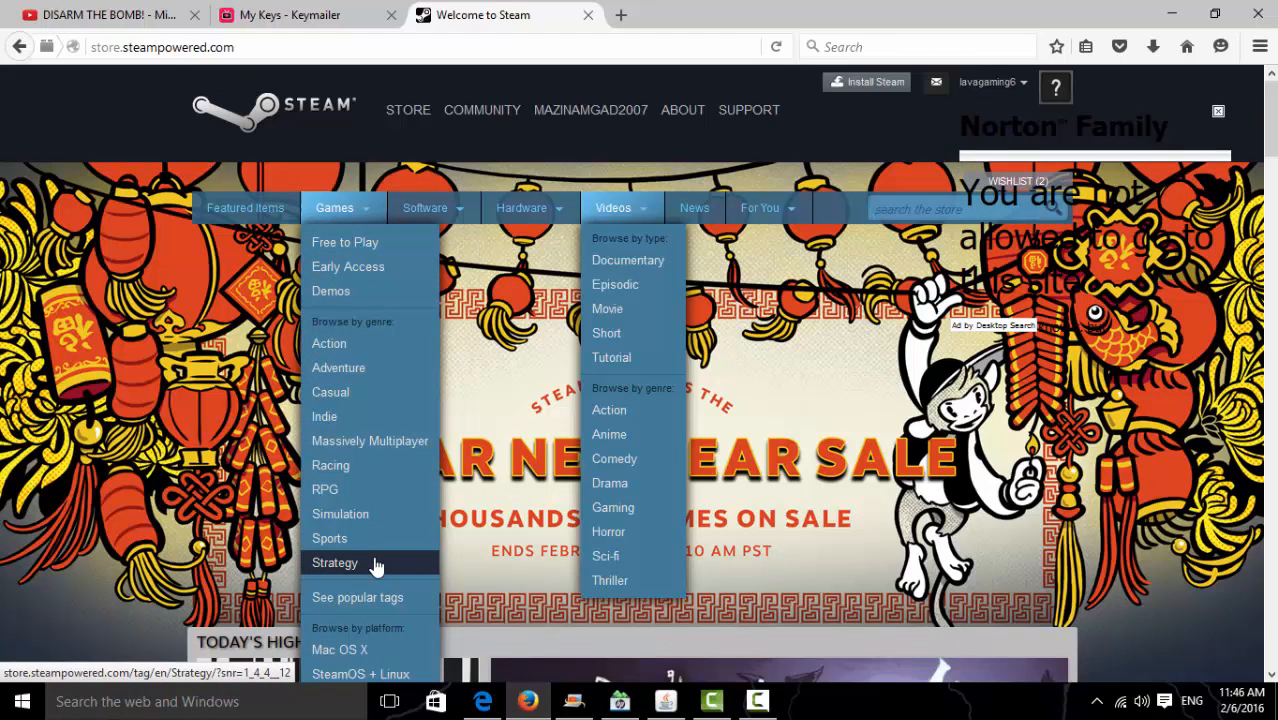
{"action": "mouse_move", "coordinate": [396, 532]}
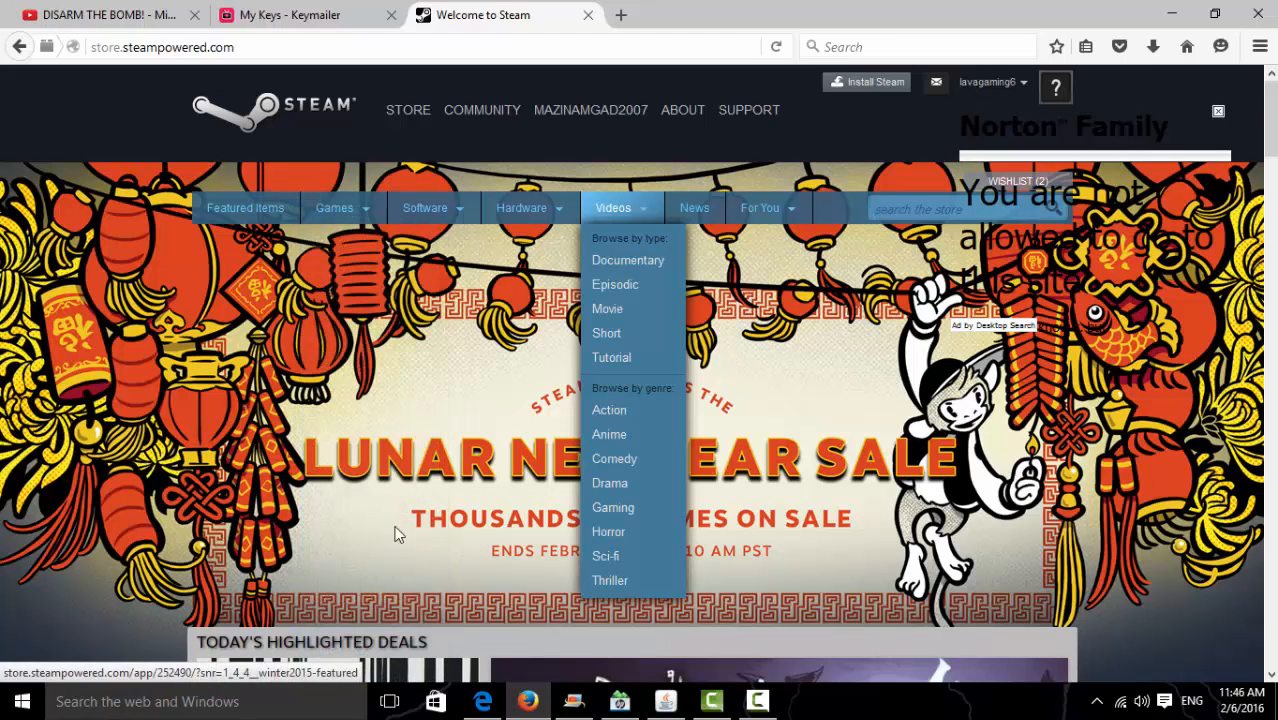
Step: Reload the Steam store front page after browsing its game and video menus
{"action": "left_click", "coordinate": [408, 110]}
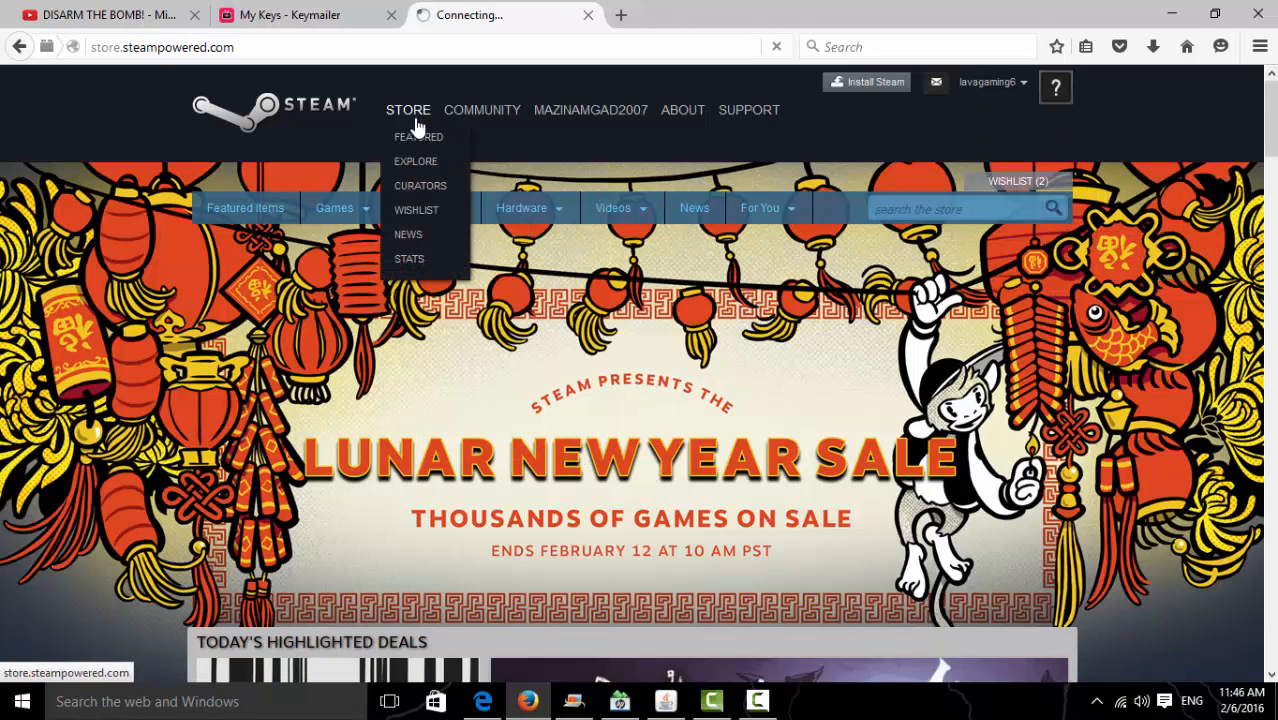
{"action": "mouse_move", "coordinate": [408, 258]}
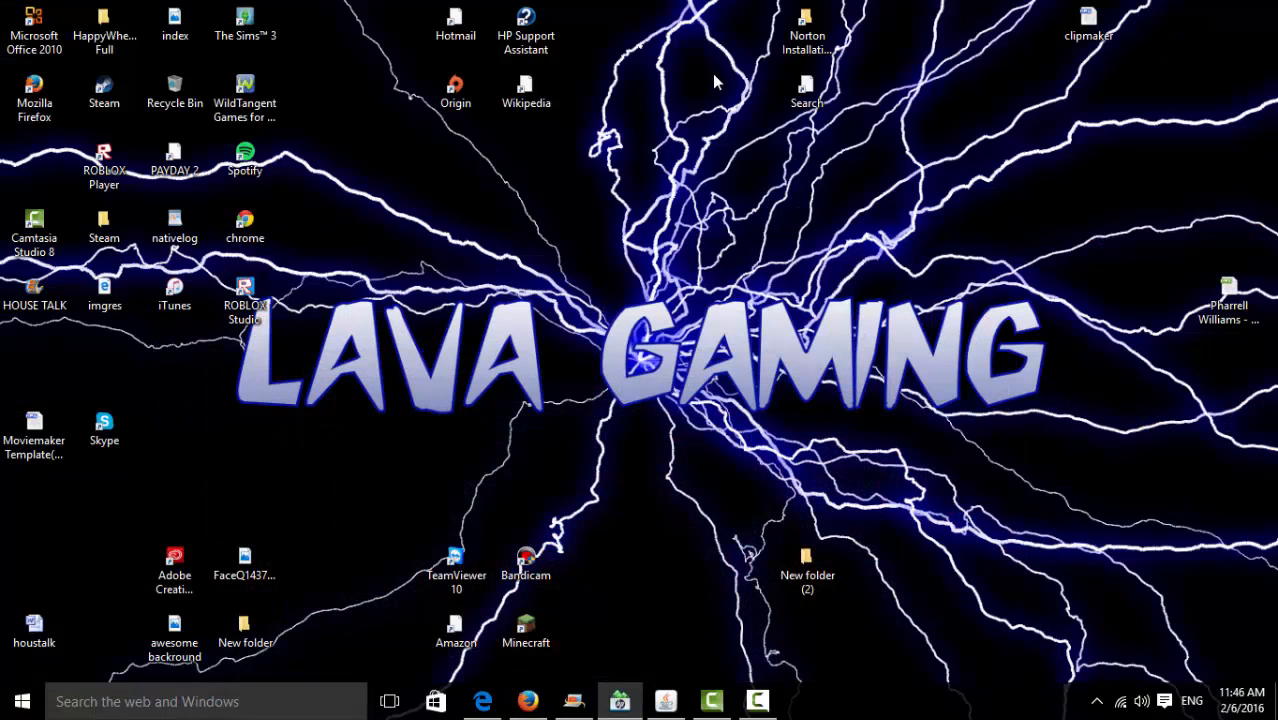
{"action": "mouse_move", "coordinate": [344, 244]}
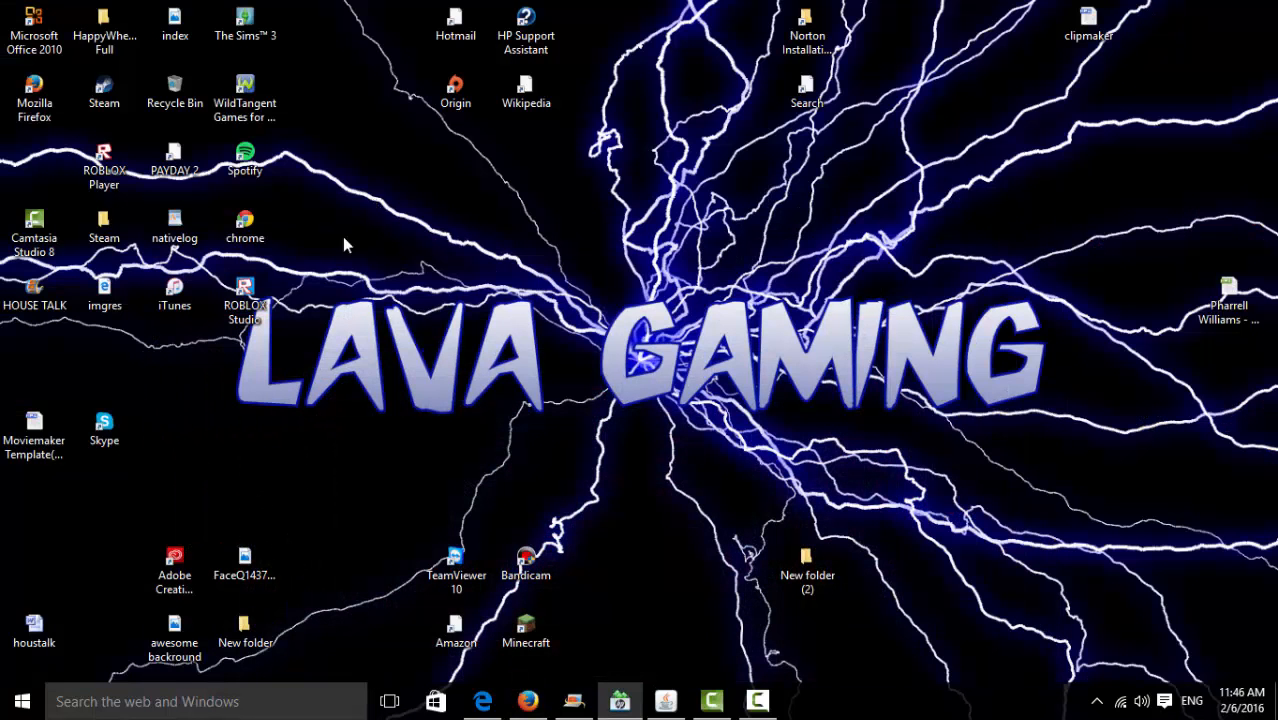
Step: Launch the Steam client from its desktop shortcut
{"action": "left_click", "coordinate": [104, 90]}
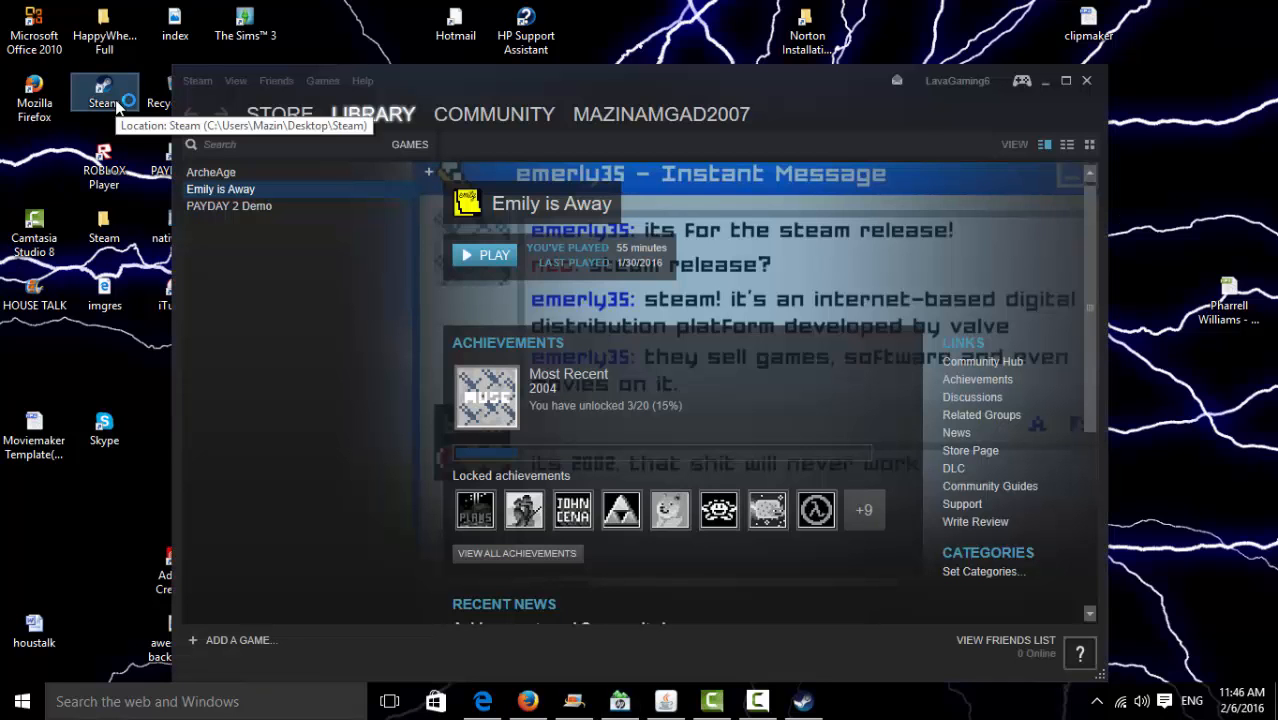
{"action": "mouse_move", "coordinate": [284, 118]}
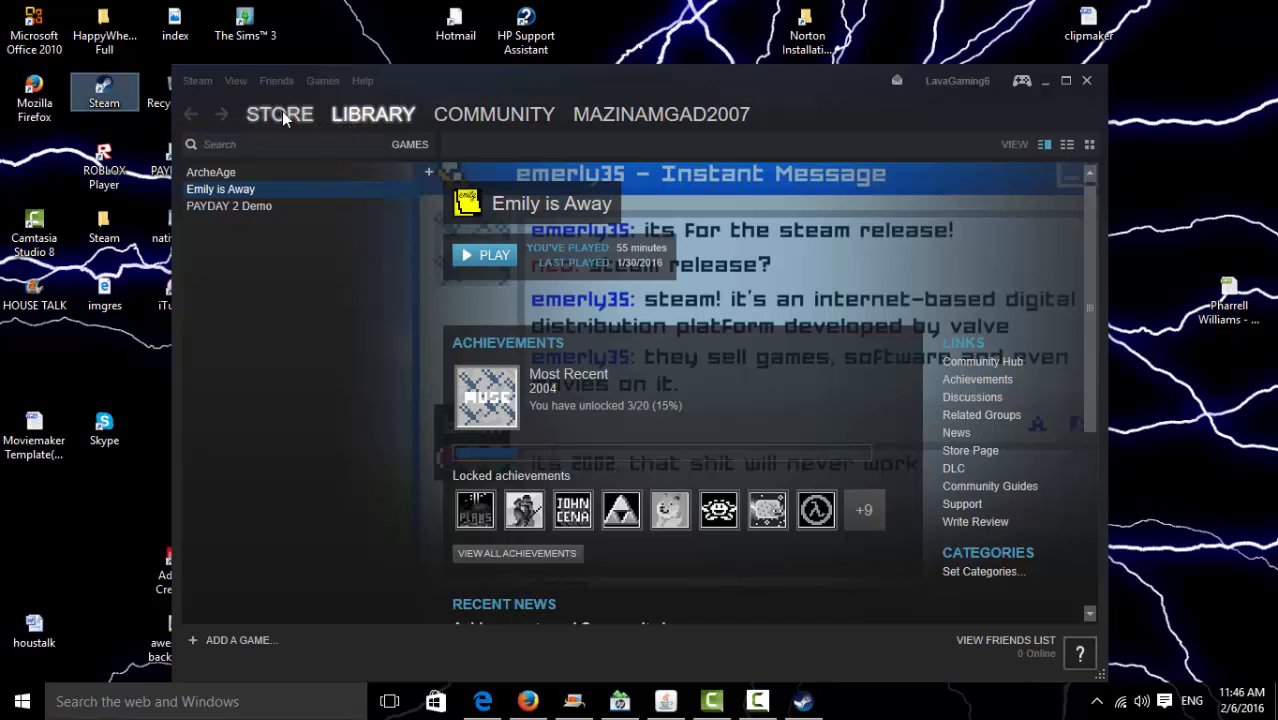
Step: Visit the Steam Curators page, then return to the Featured store front page
{"action": "left_click", "coordinate": [280, 114]}
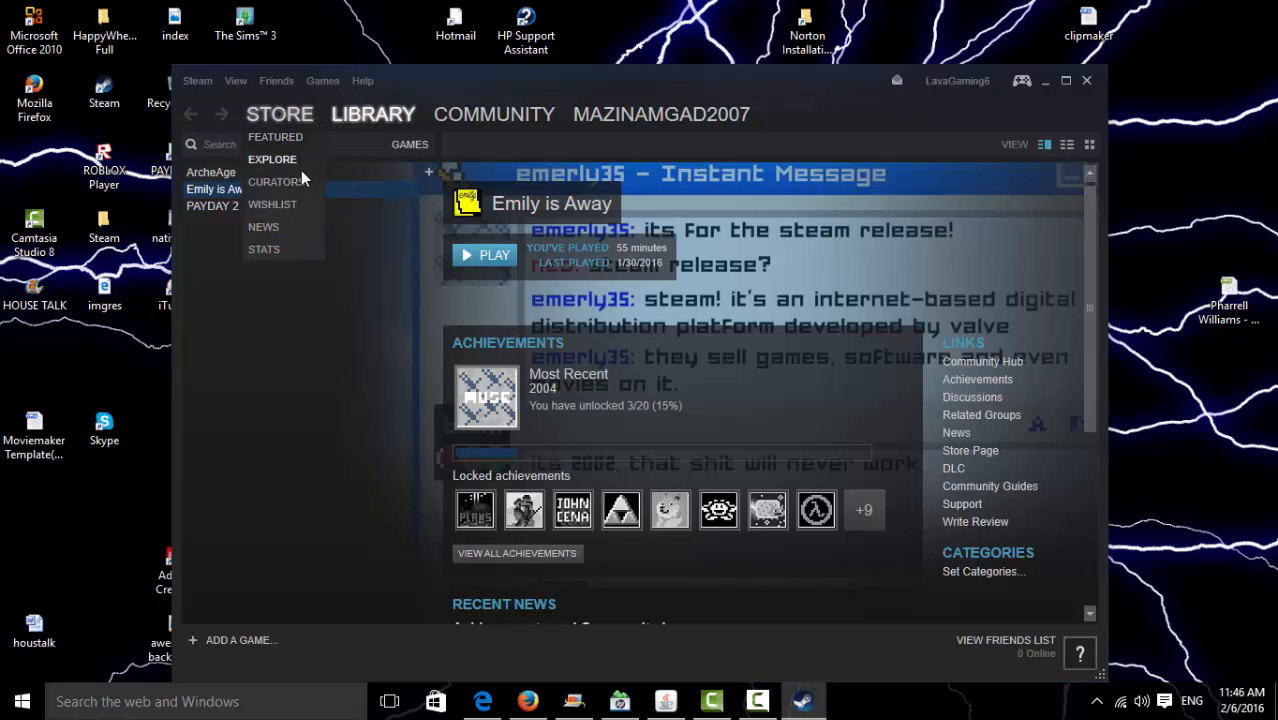
{"action": "left_click", "coordinate": [372, 114]}
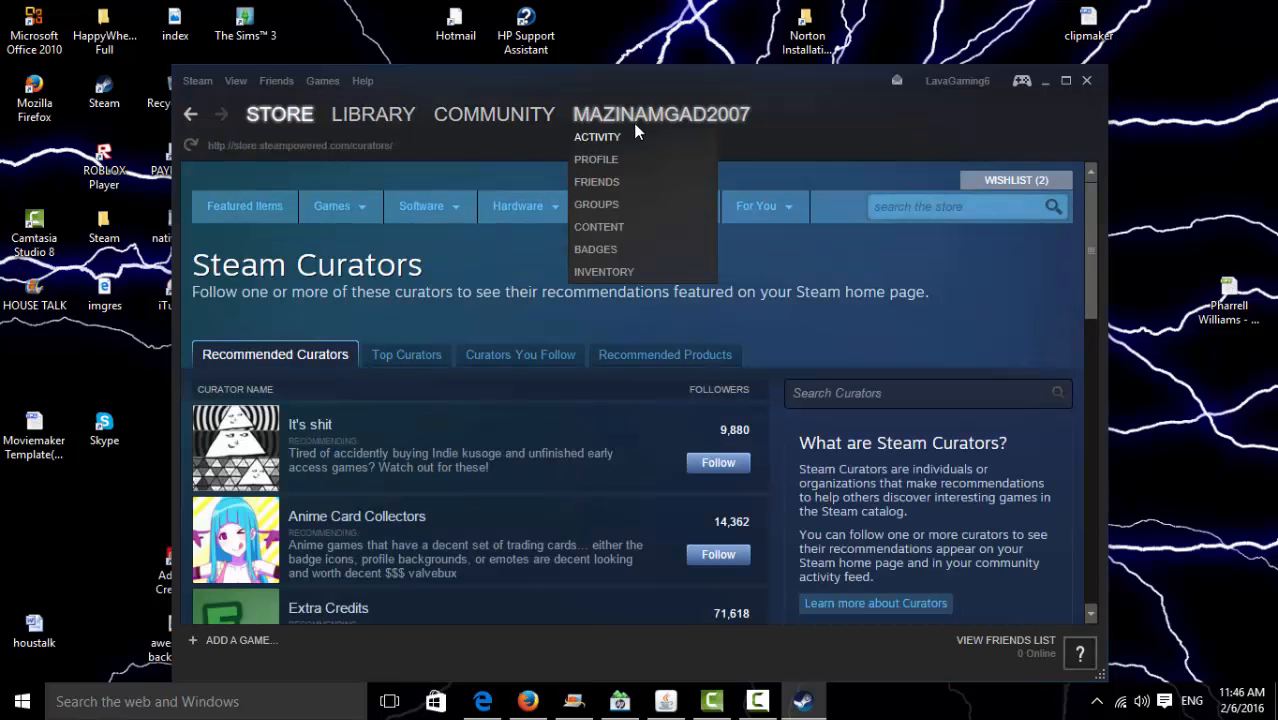
{"action": "mouse_move", "coordinate": [628, 178]}
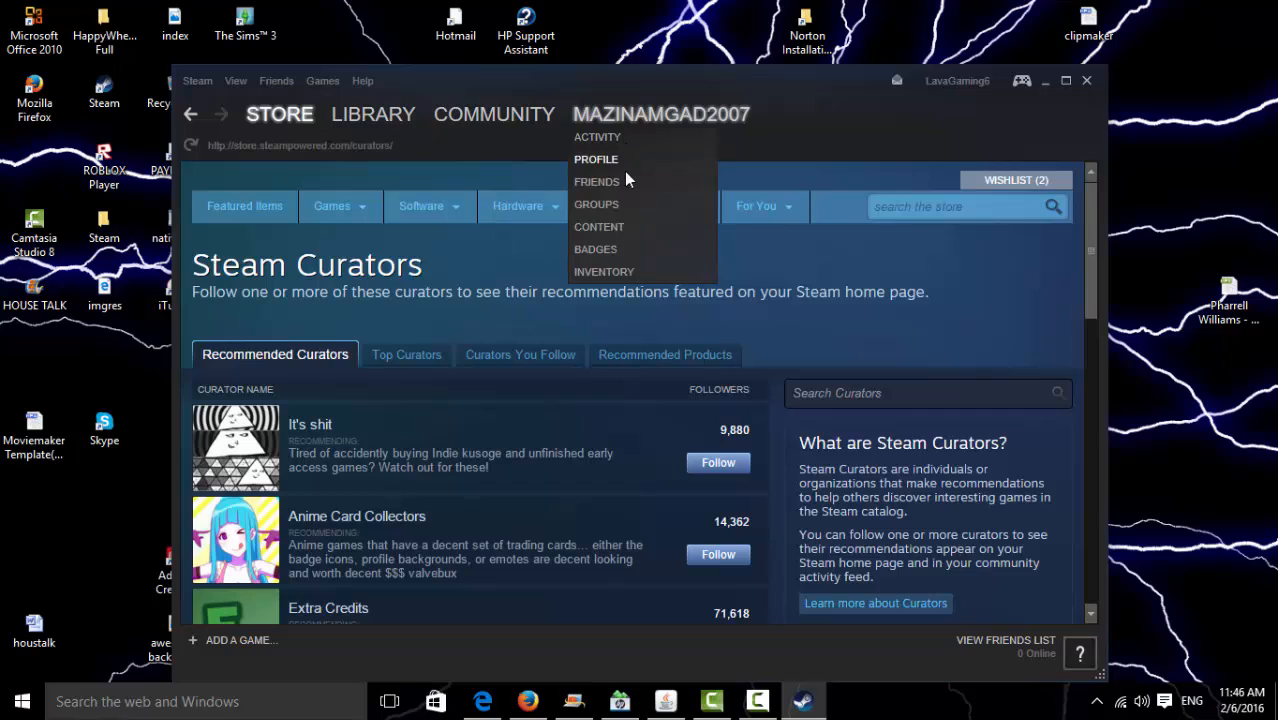
{"action": "mouse_move", "coordinate": [616, 280]}
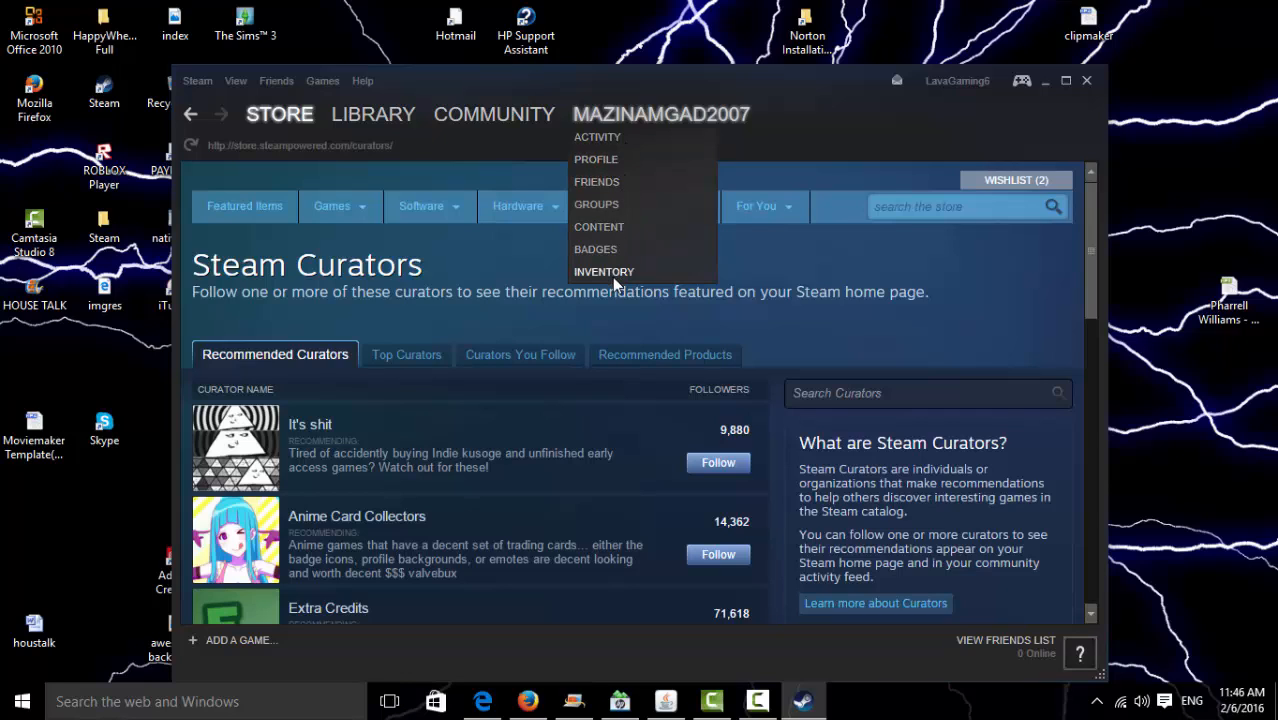
{"action": "mouse_move", "coordinate": [896, 292]}
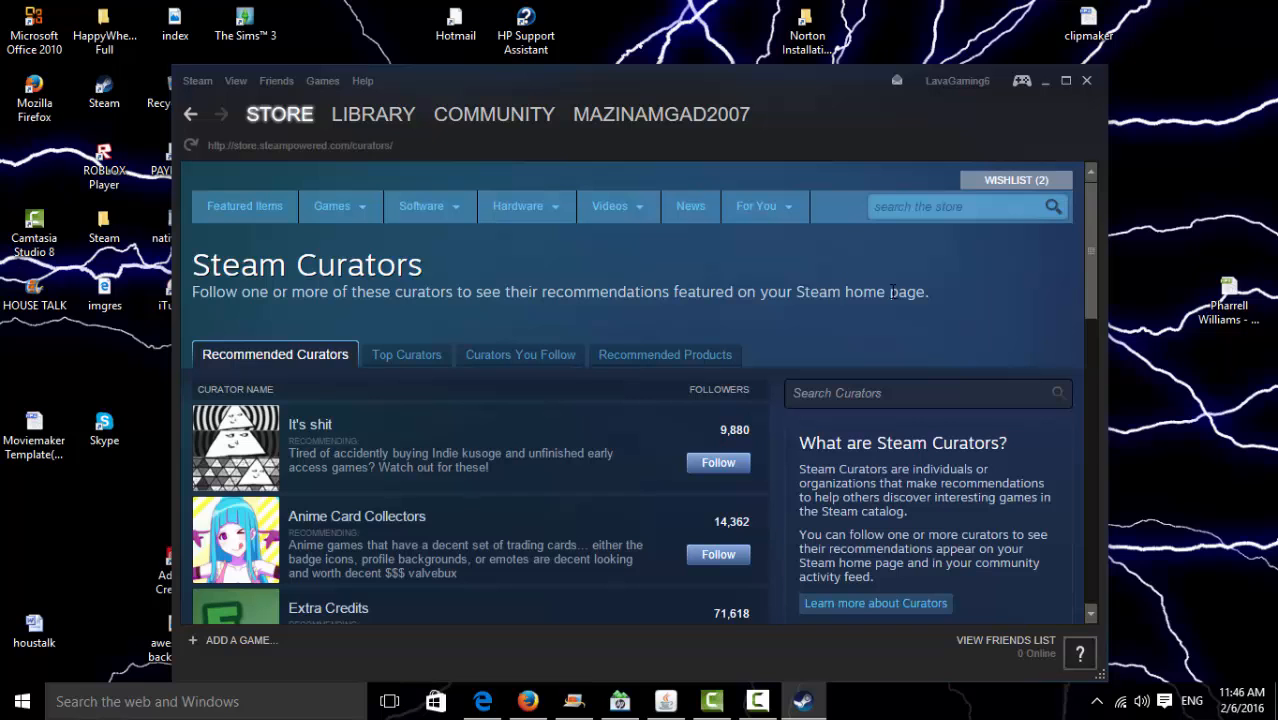
{"action": "left_click", "coordinate": [280, 114]}
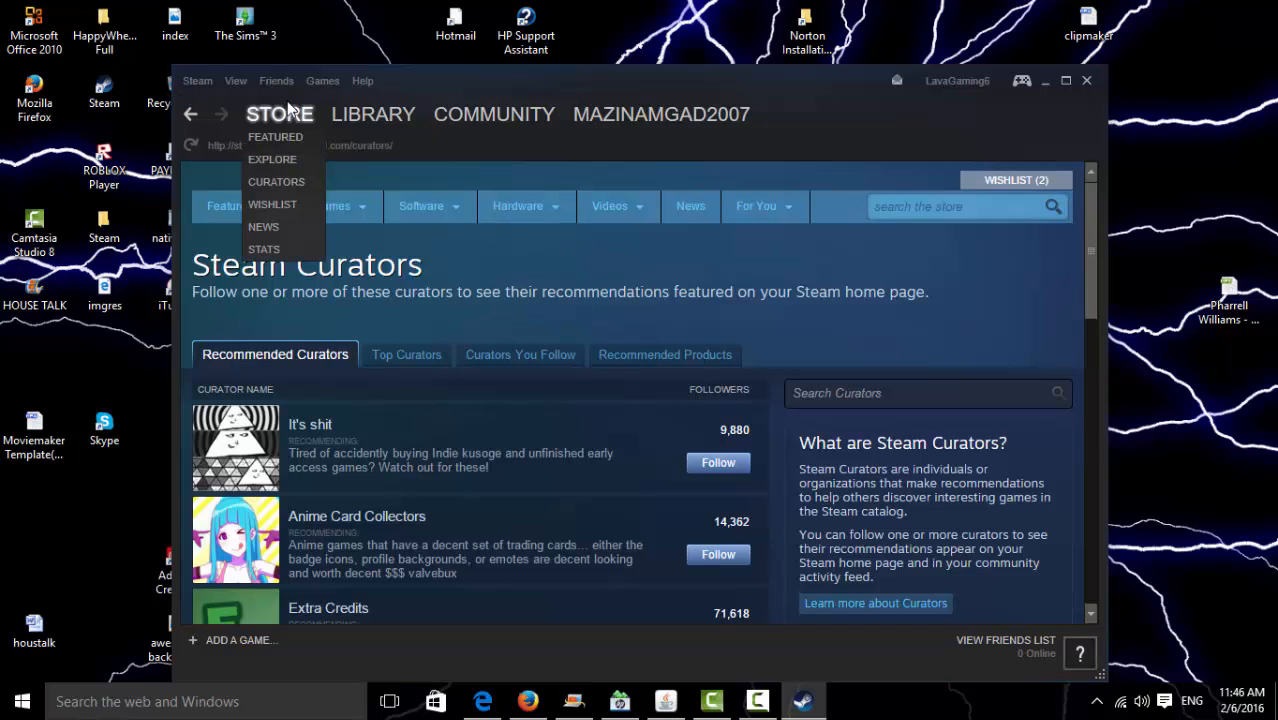
{"action": "left_click", "coordinate": [280, 114]}
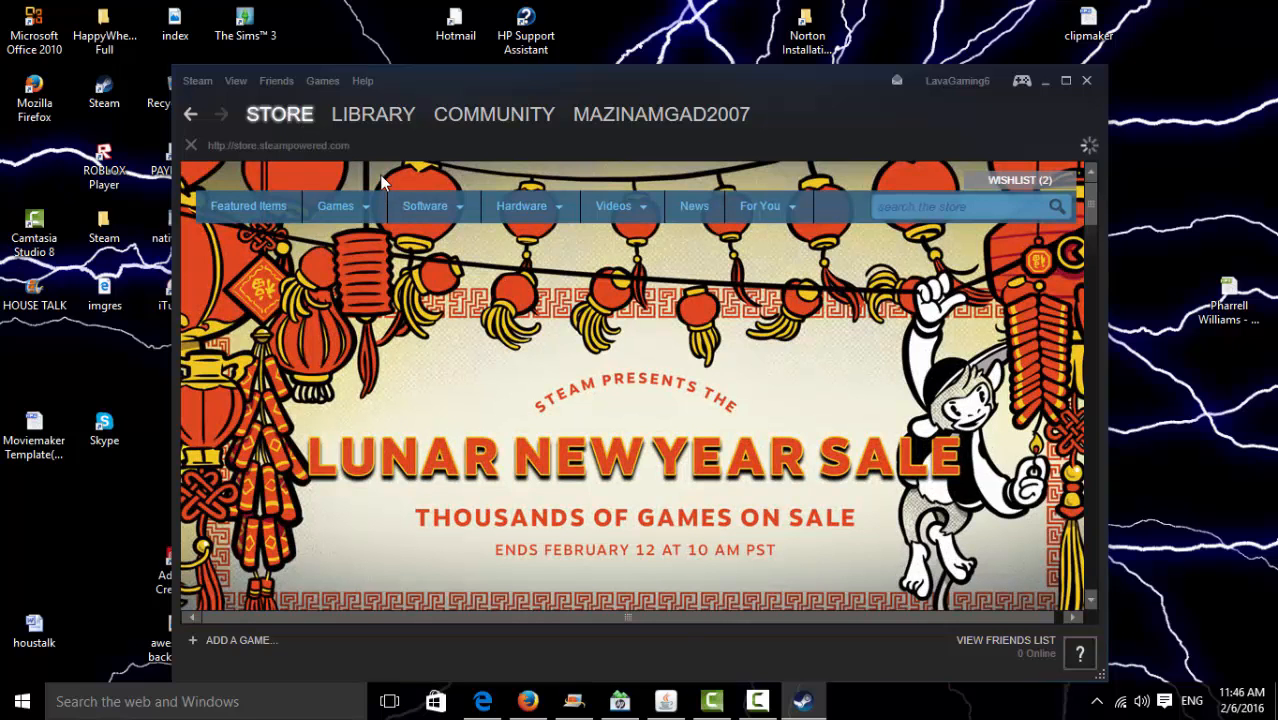
Step: Look over the Lunar New Year Sale front page and the taskbar windows
{"action": "left_click", "coordinate": [520, 206]}
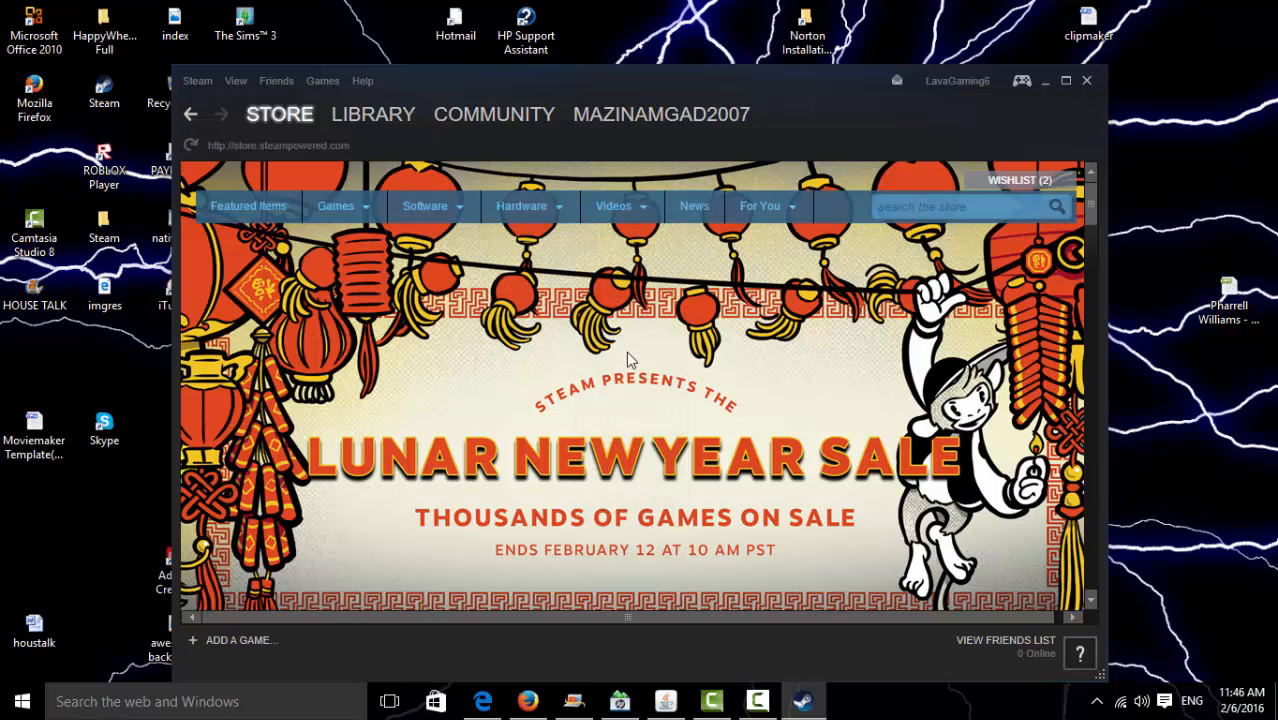
{"action": "left_click", "coordinate": [22, 700]}
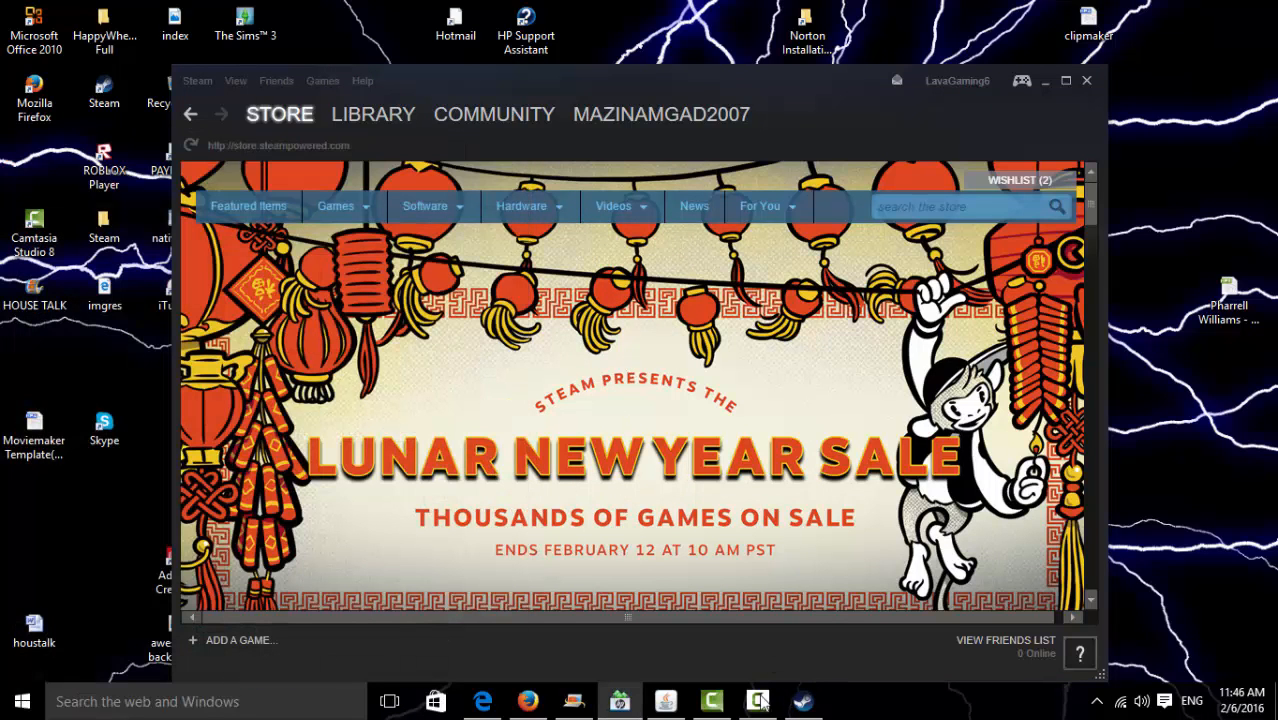
{"action": "left_click", "coordinate": [756, 700]}
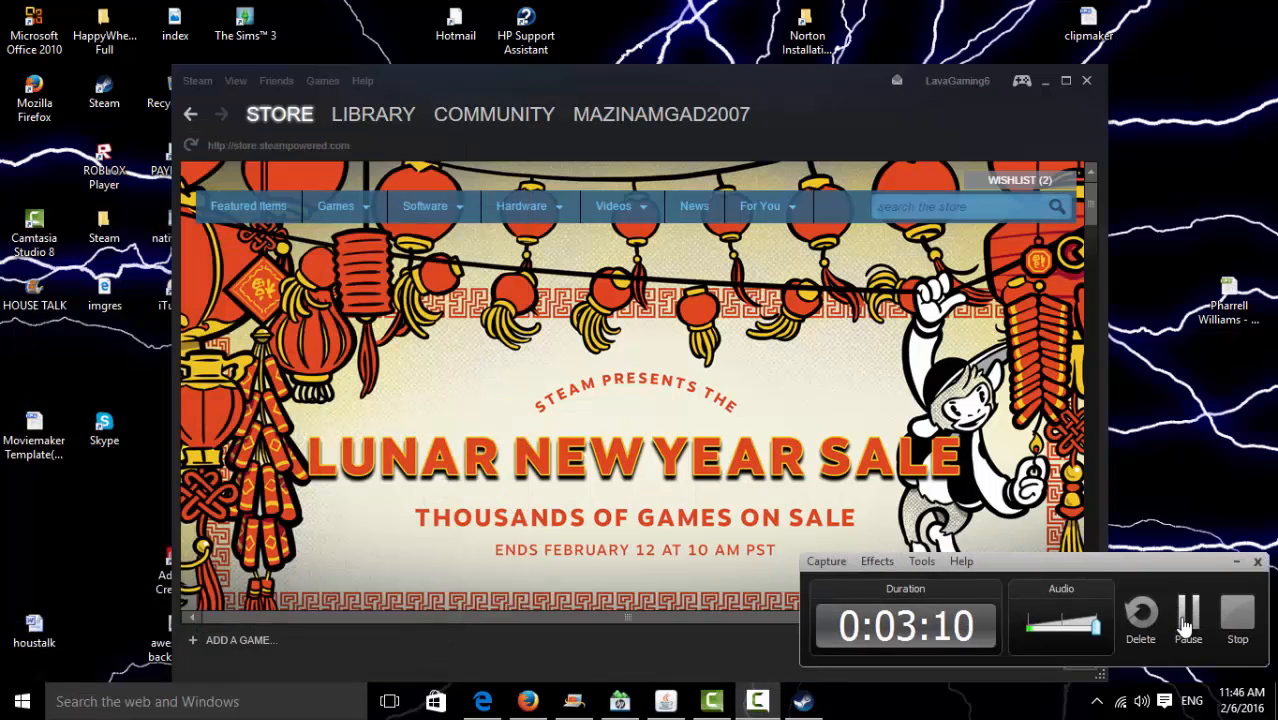
Step: Return to the Library and bring up the ADD A GAME... menu
{"action": "left_click", "coordinate": [372, 114]}
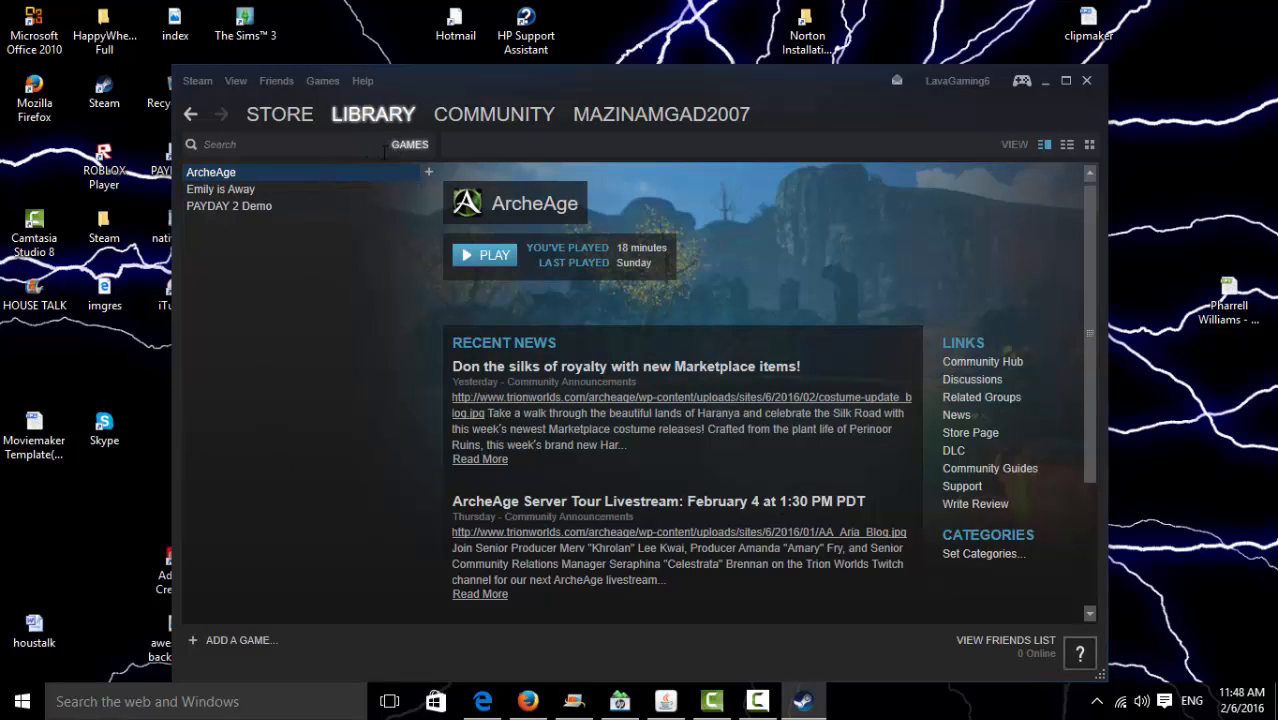
{"action": "left_click", "coordinate": [234, 640]}
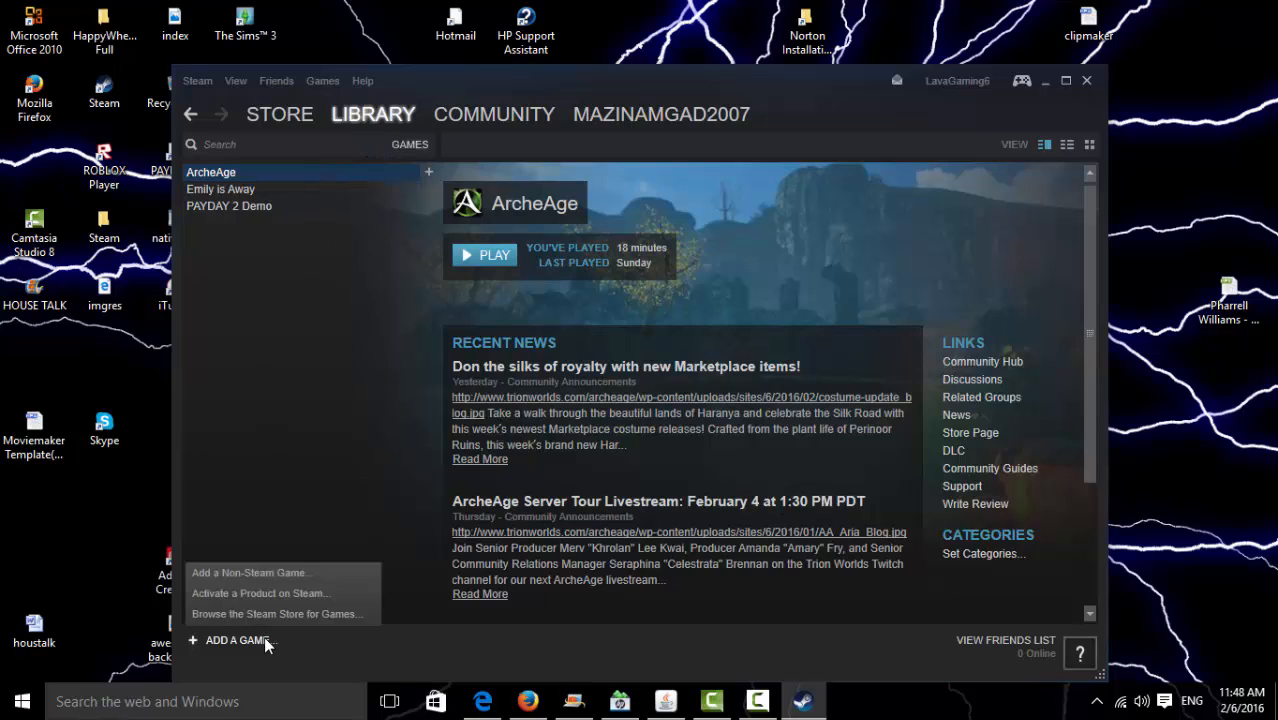
{"action": "mouse_move", "coordinate": [260, 592]}
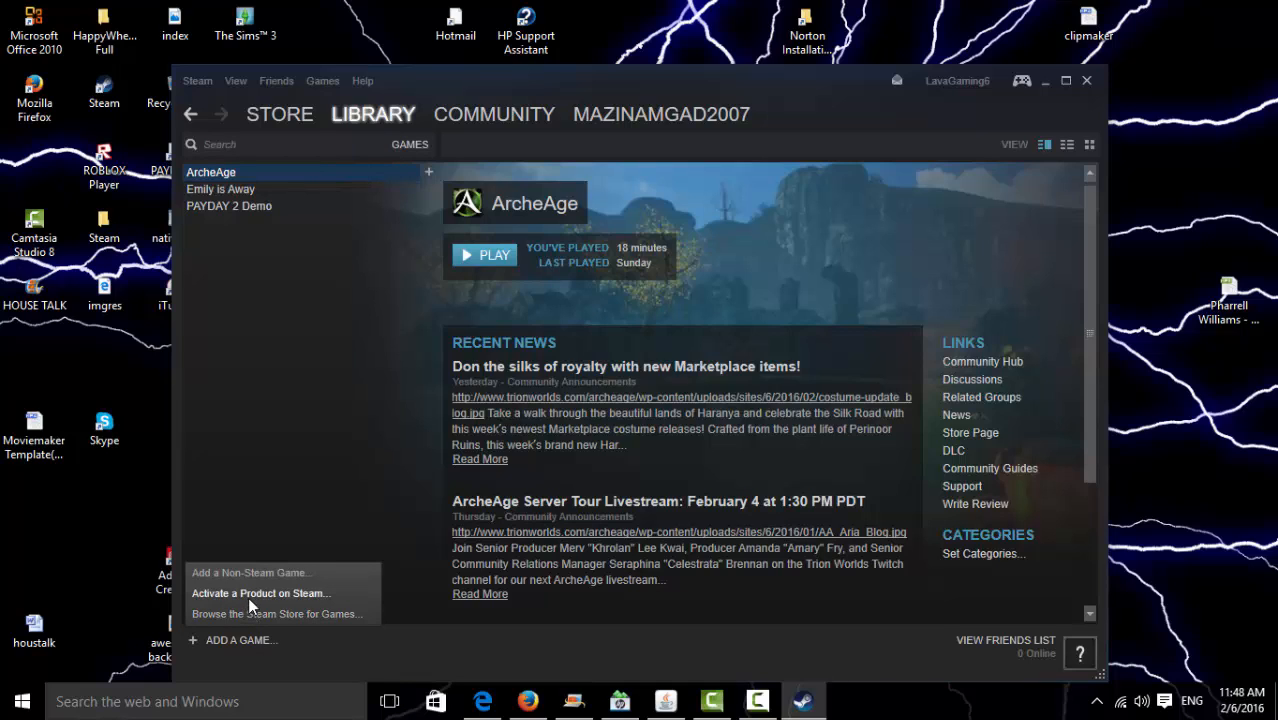
Step: Run 'Activate a Product on Steam...' through I Agree to the Product Code box, then close it
{"action": "left_click", "coordinate": [260, 592]}
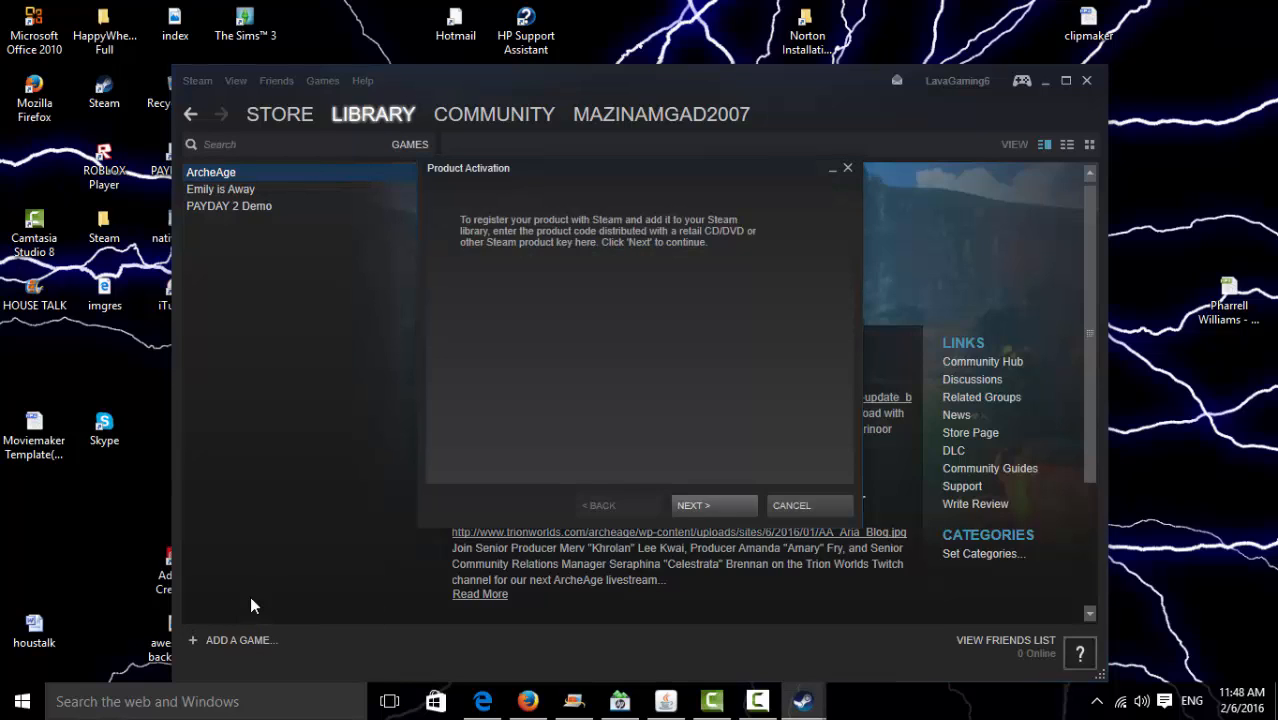
{"action": "left_click", "coordinate": [694, 504]}
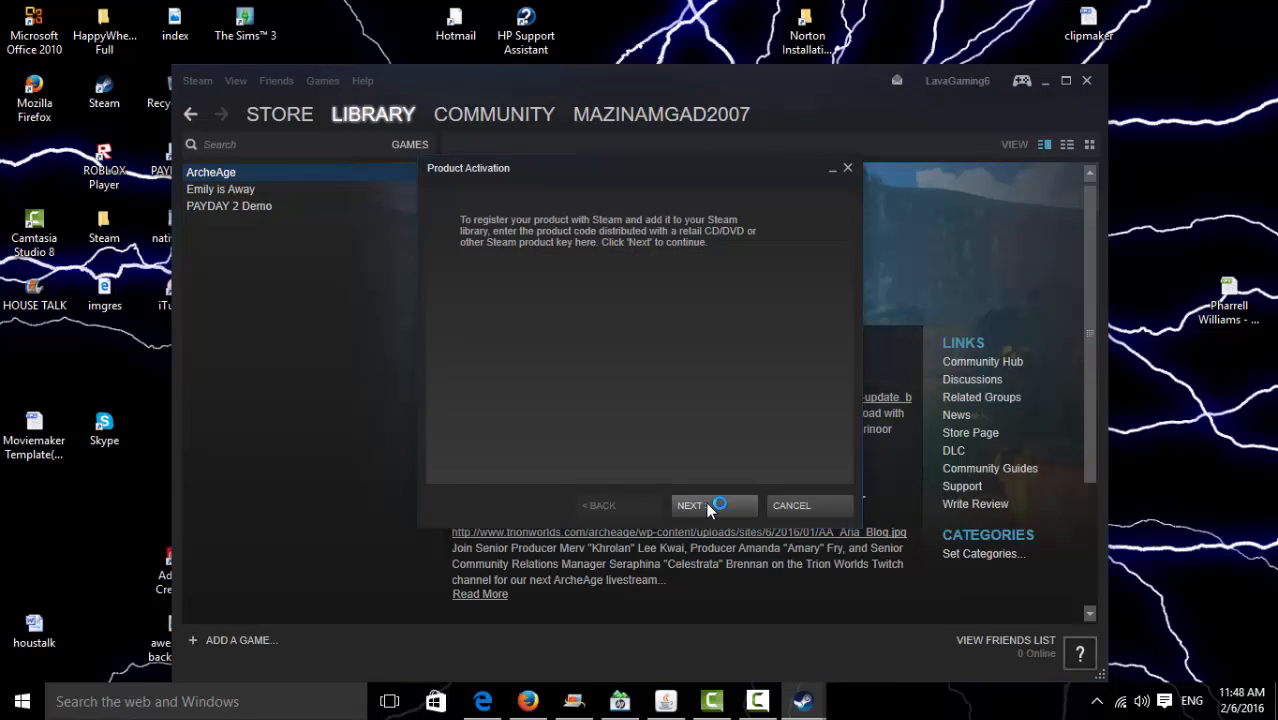
{"action": "left_click", "coordinate": [708, 504]}
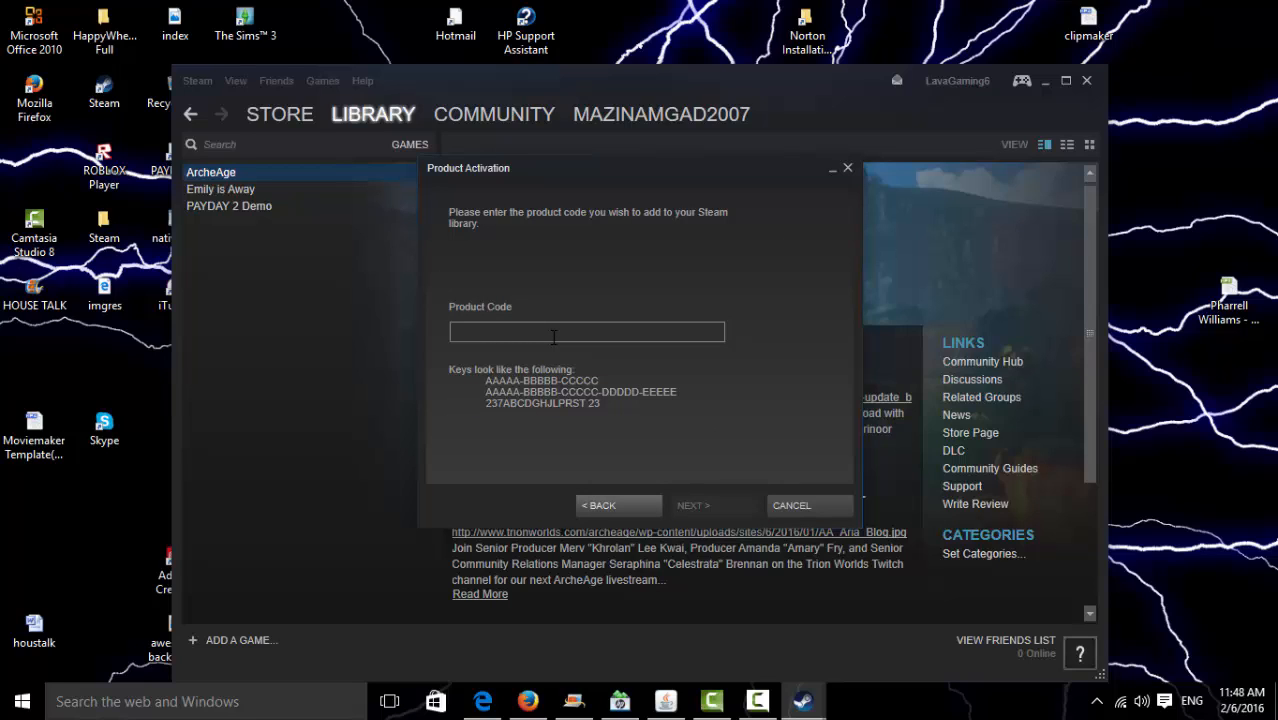
{"action": "left_click", "coordinate": [586, 332]}
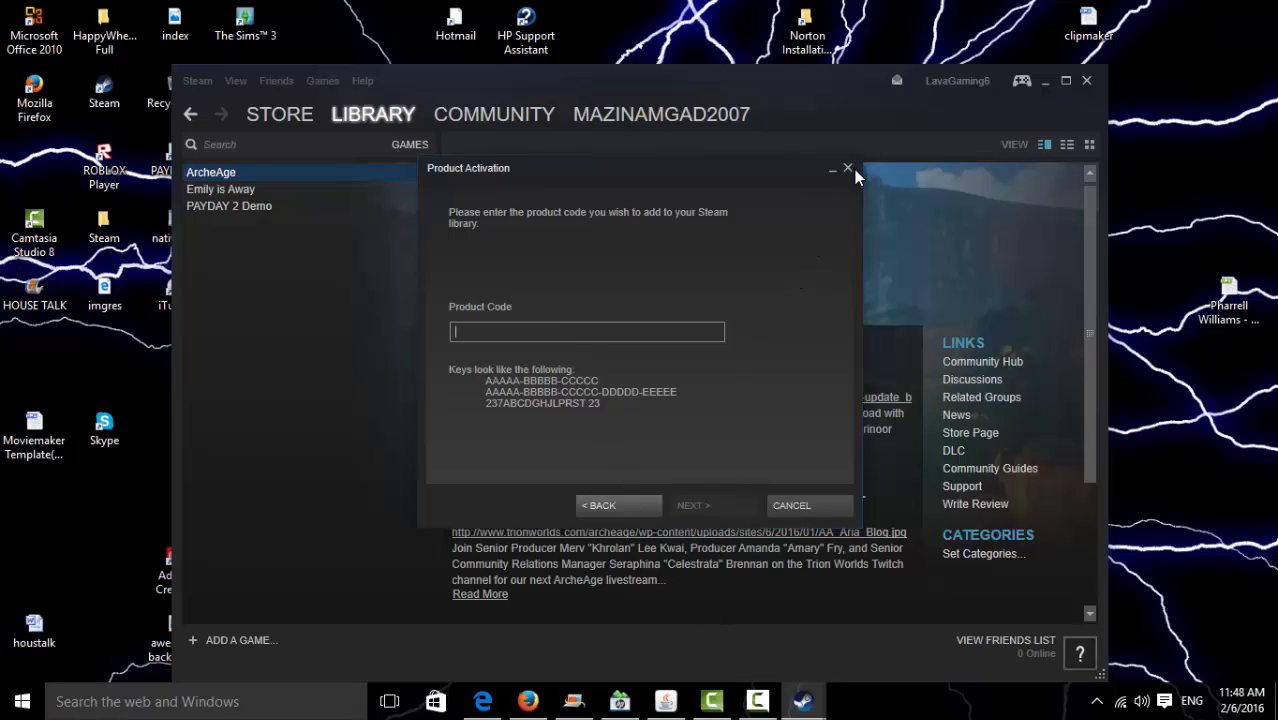
{"action": "left_click", "coordinate": [848, 168]}
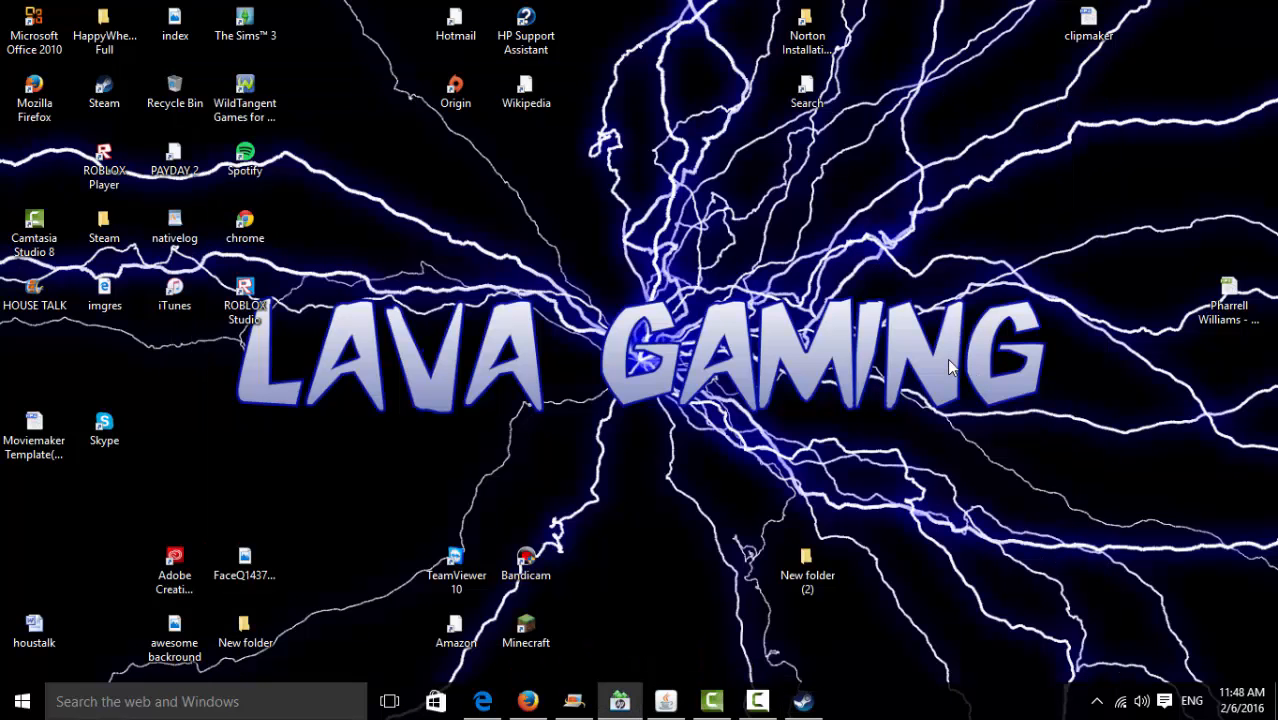
{"action": "mouse_move", "coordinate": [876, 396]}
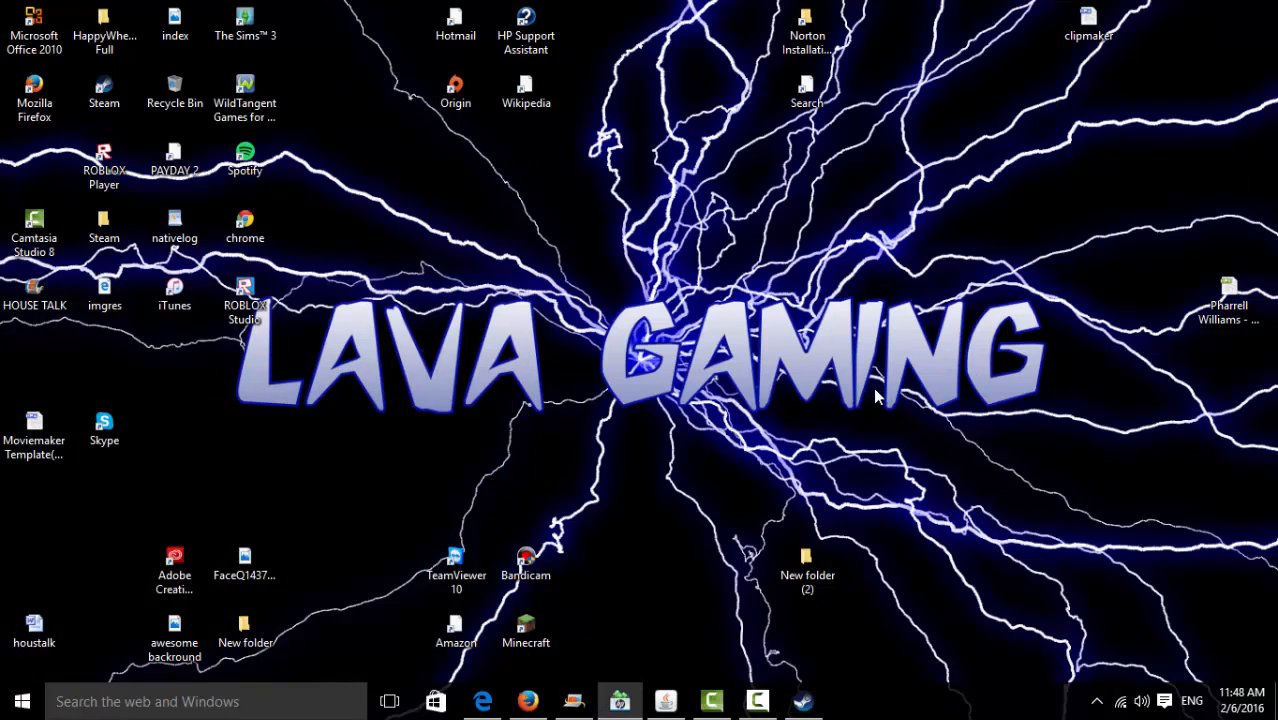